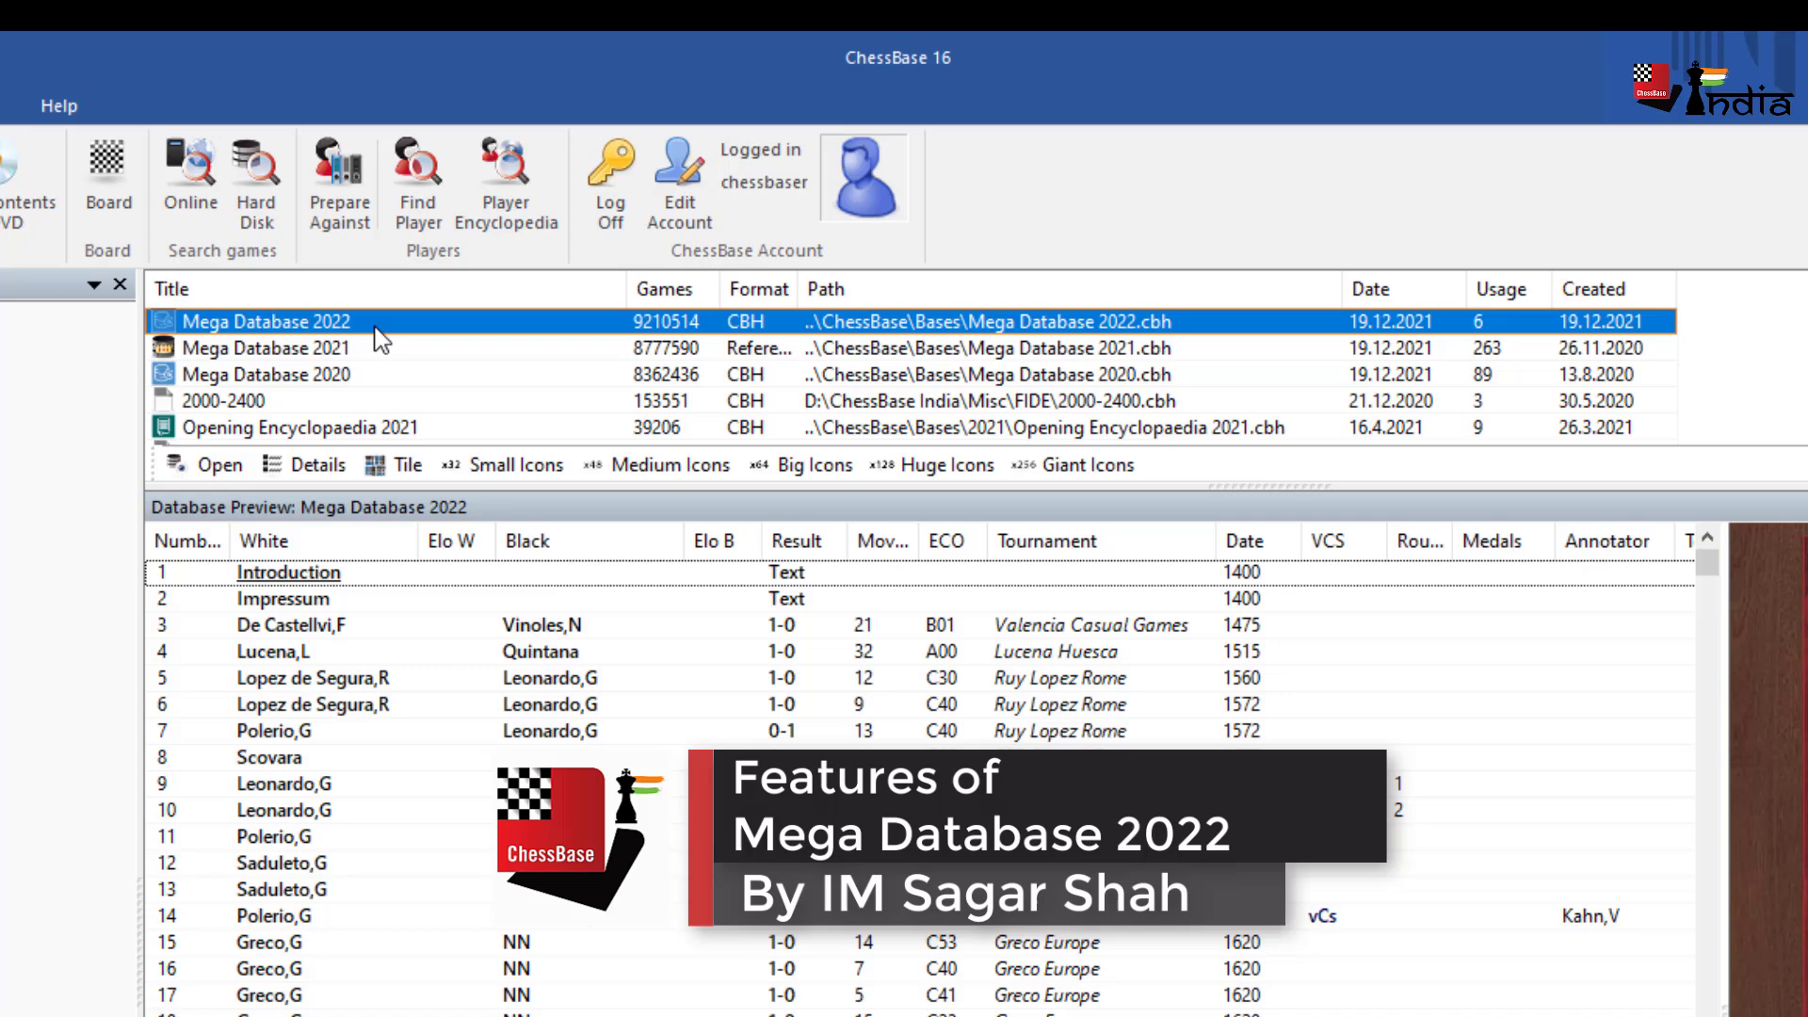
# Step: Open Mega Database 2022 from the database list at its welcome page
pyautogui.doubleClick(266, 320)
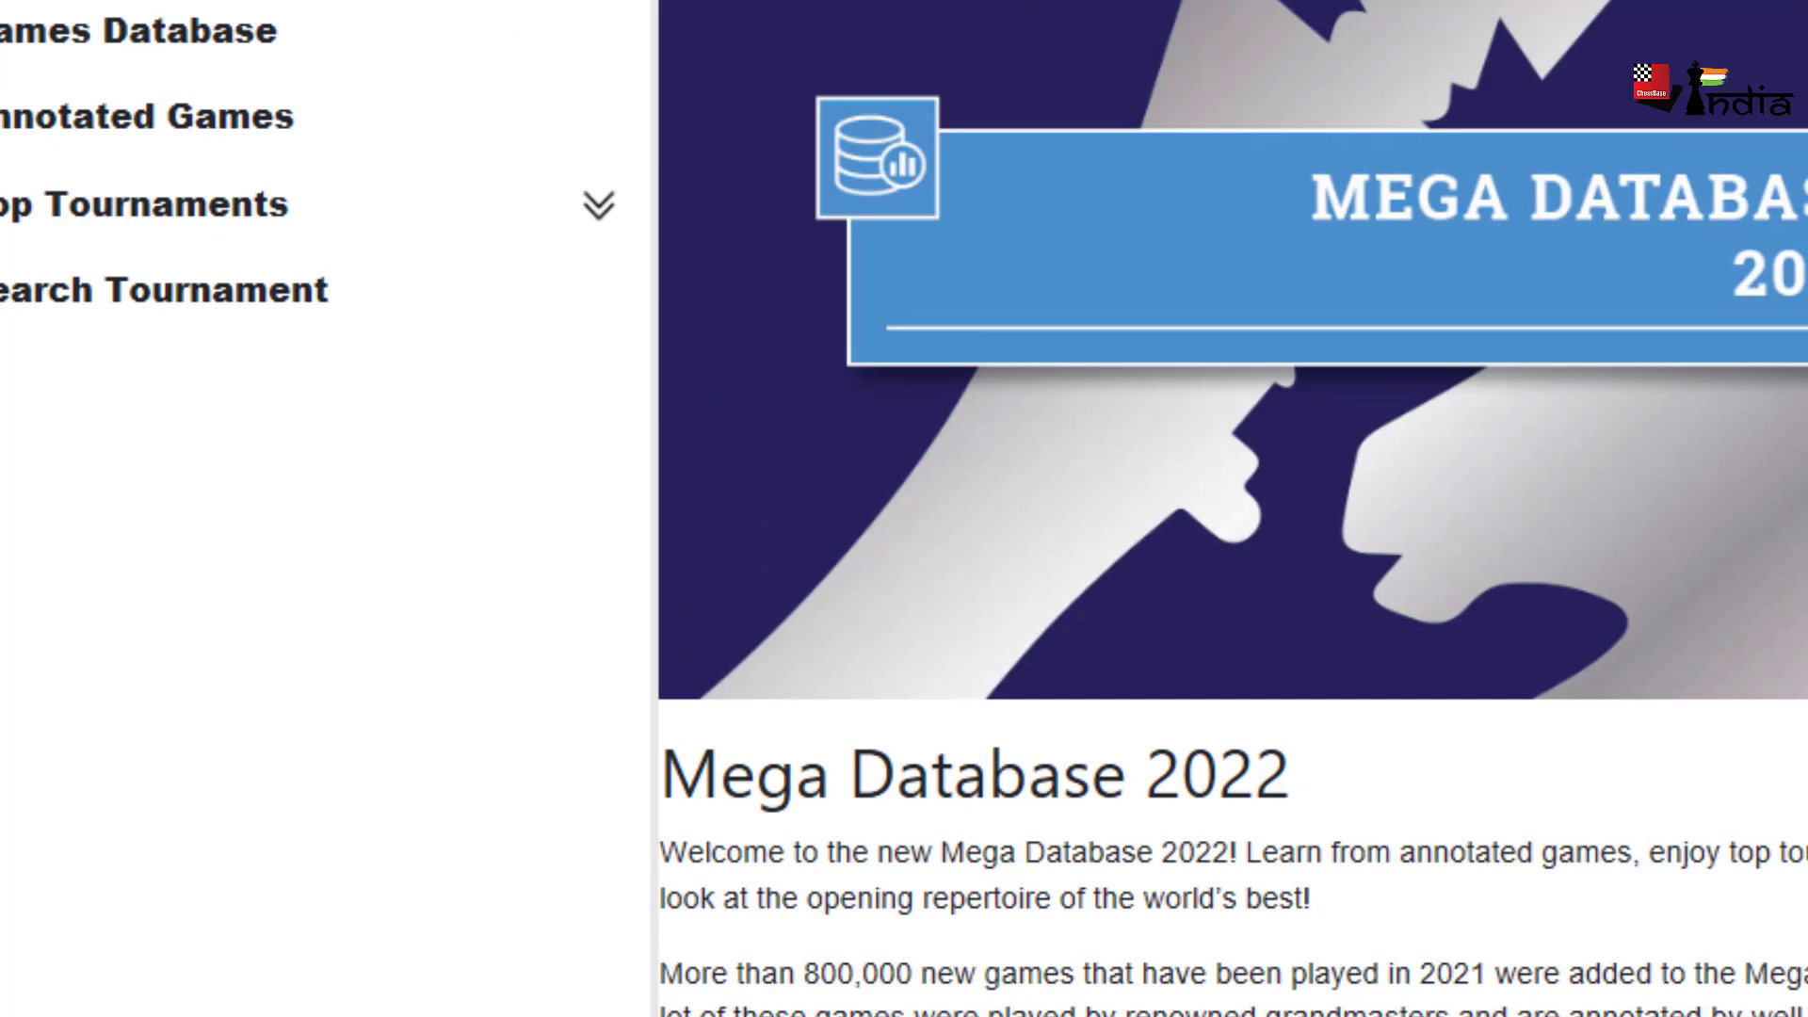
pyautogui.scroll(-3)
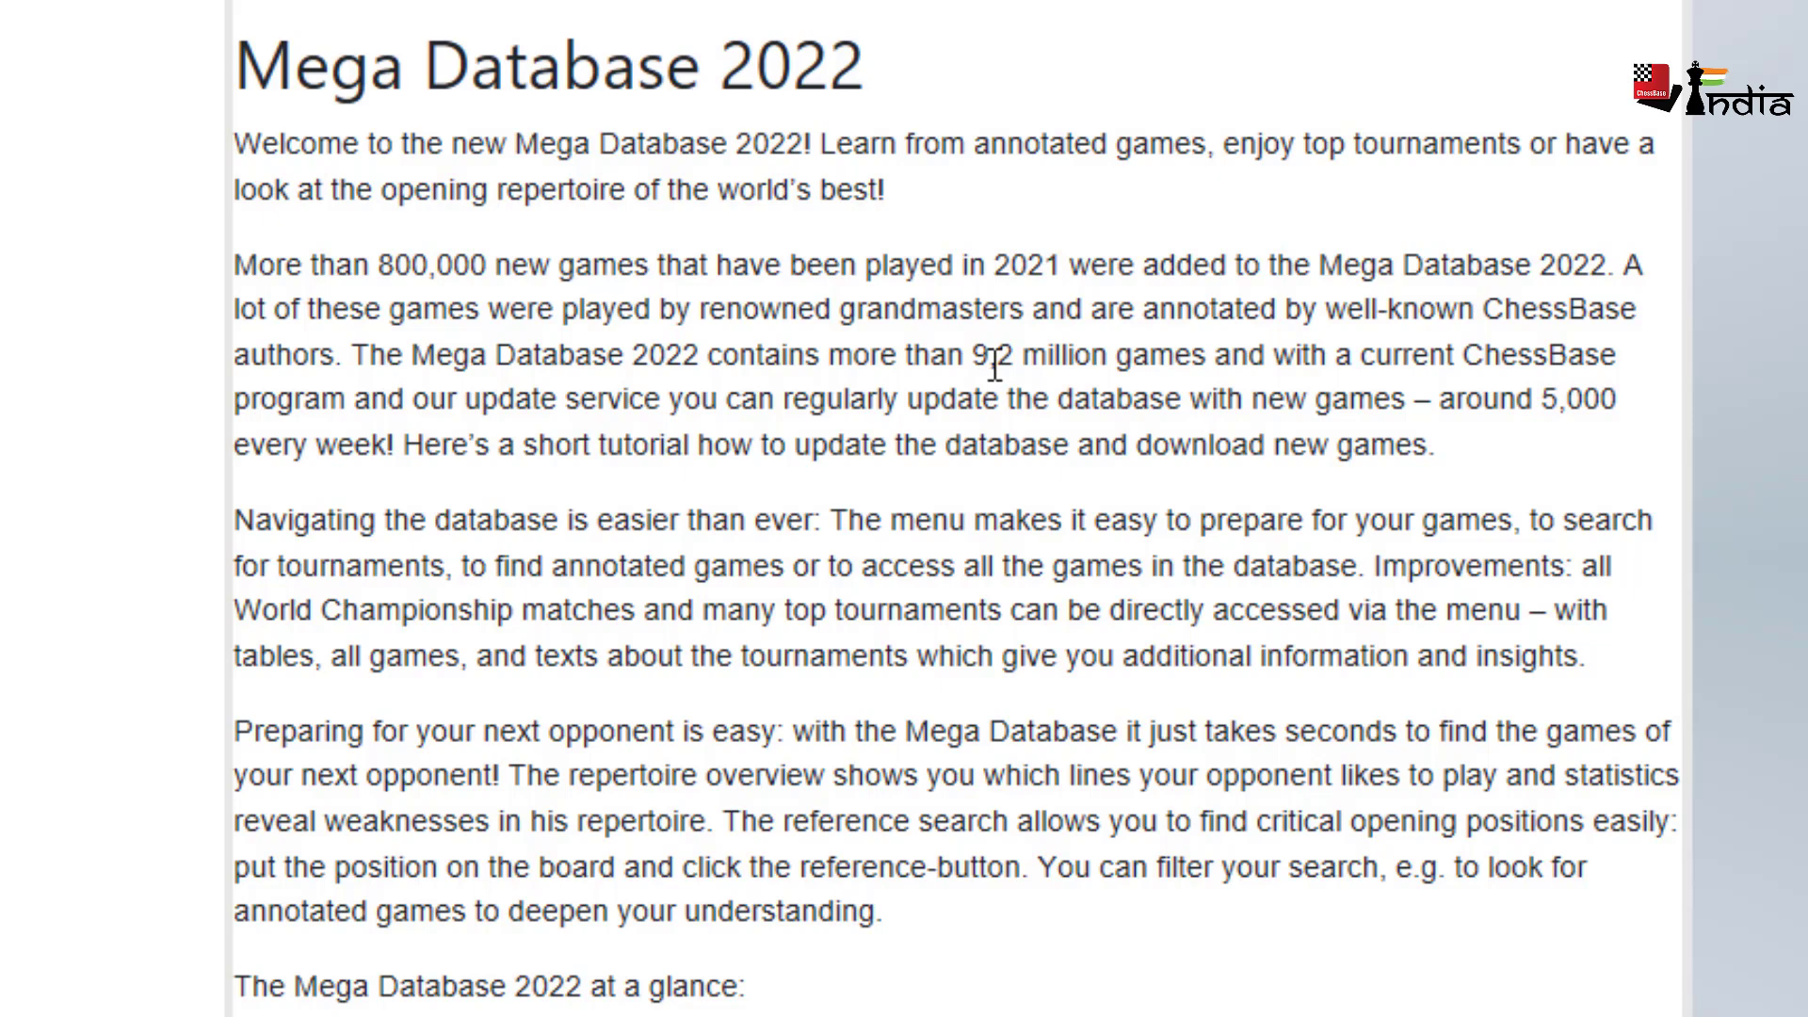
pyautogui.moveTo(367, 429)
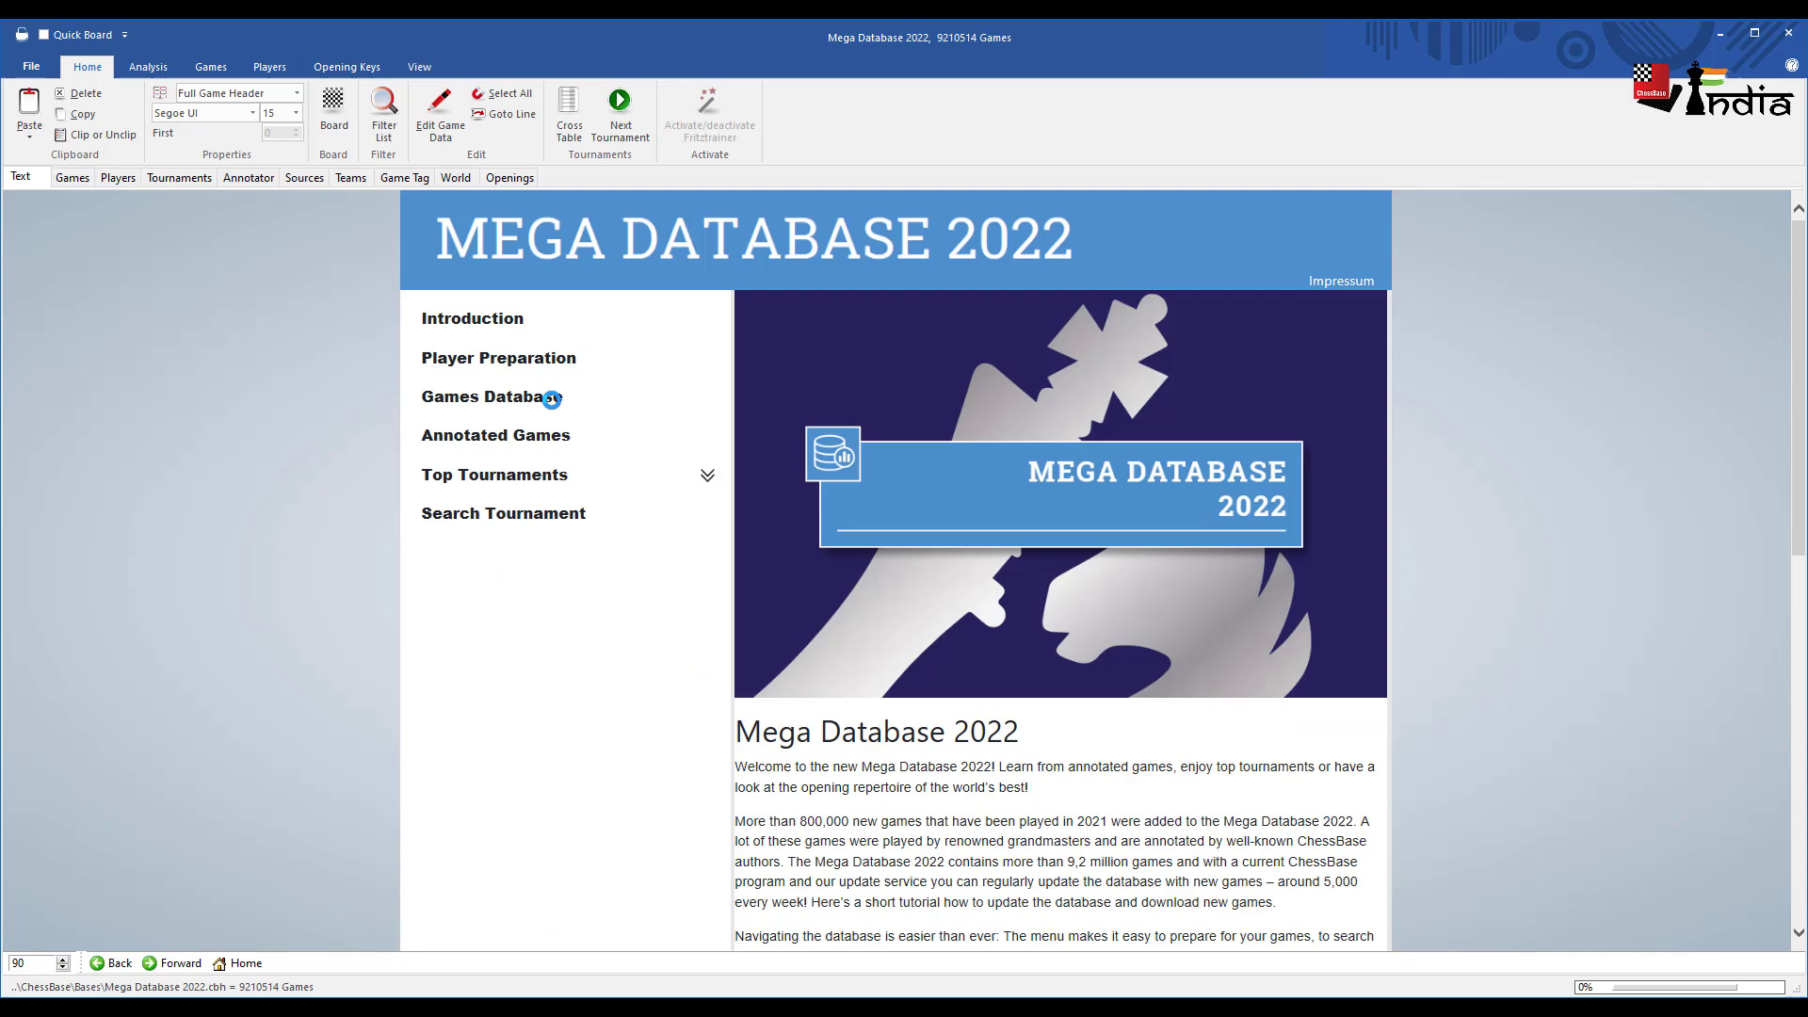
pyautogui.click(496, 435)
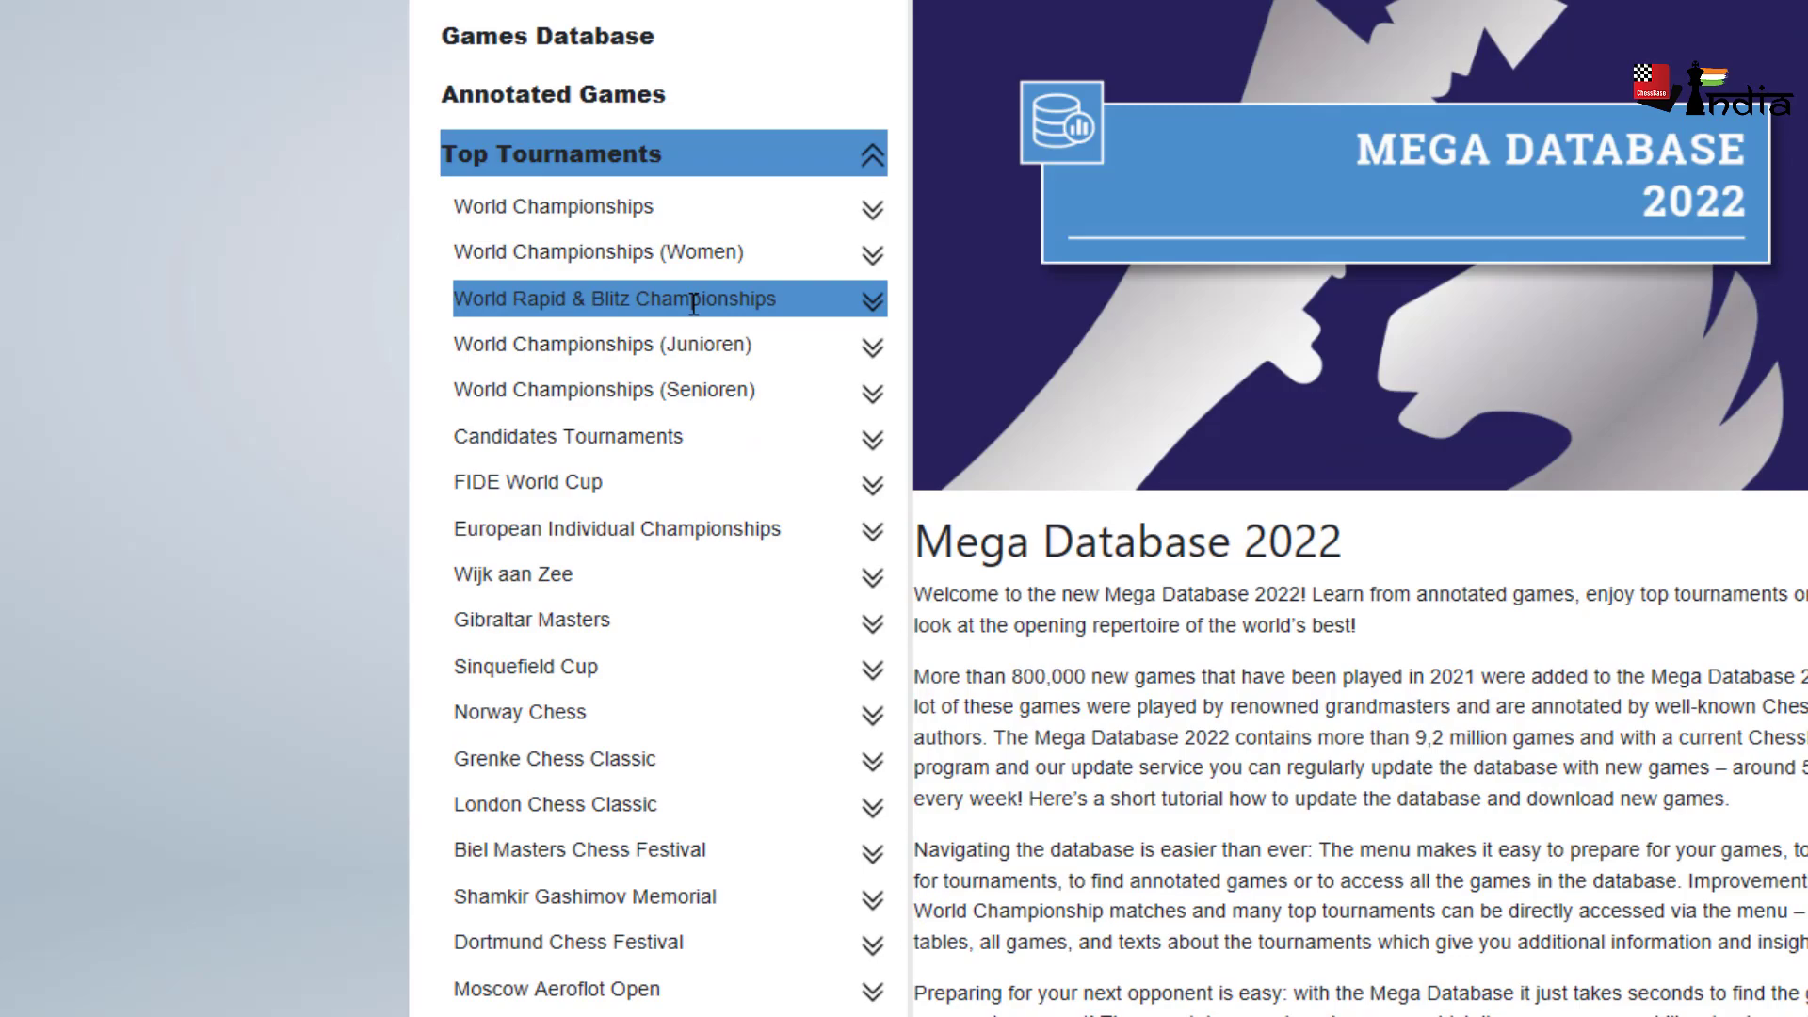
# Step: Open the Gashimov Memorial 6th 2019 page under Shamkir Gashimov Memorial and read its annotated games
pyautogui.scroll(-3)
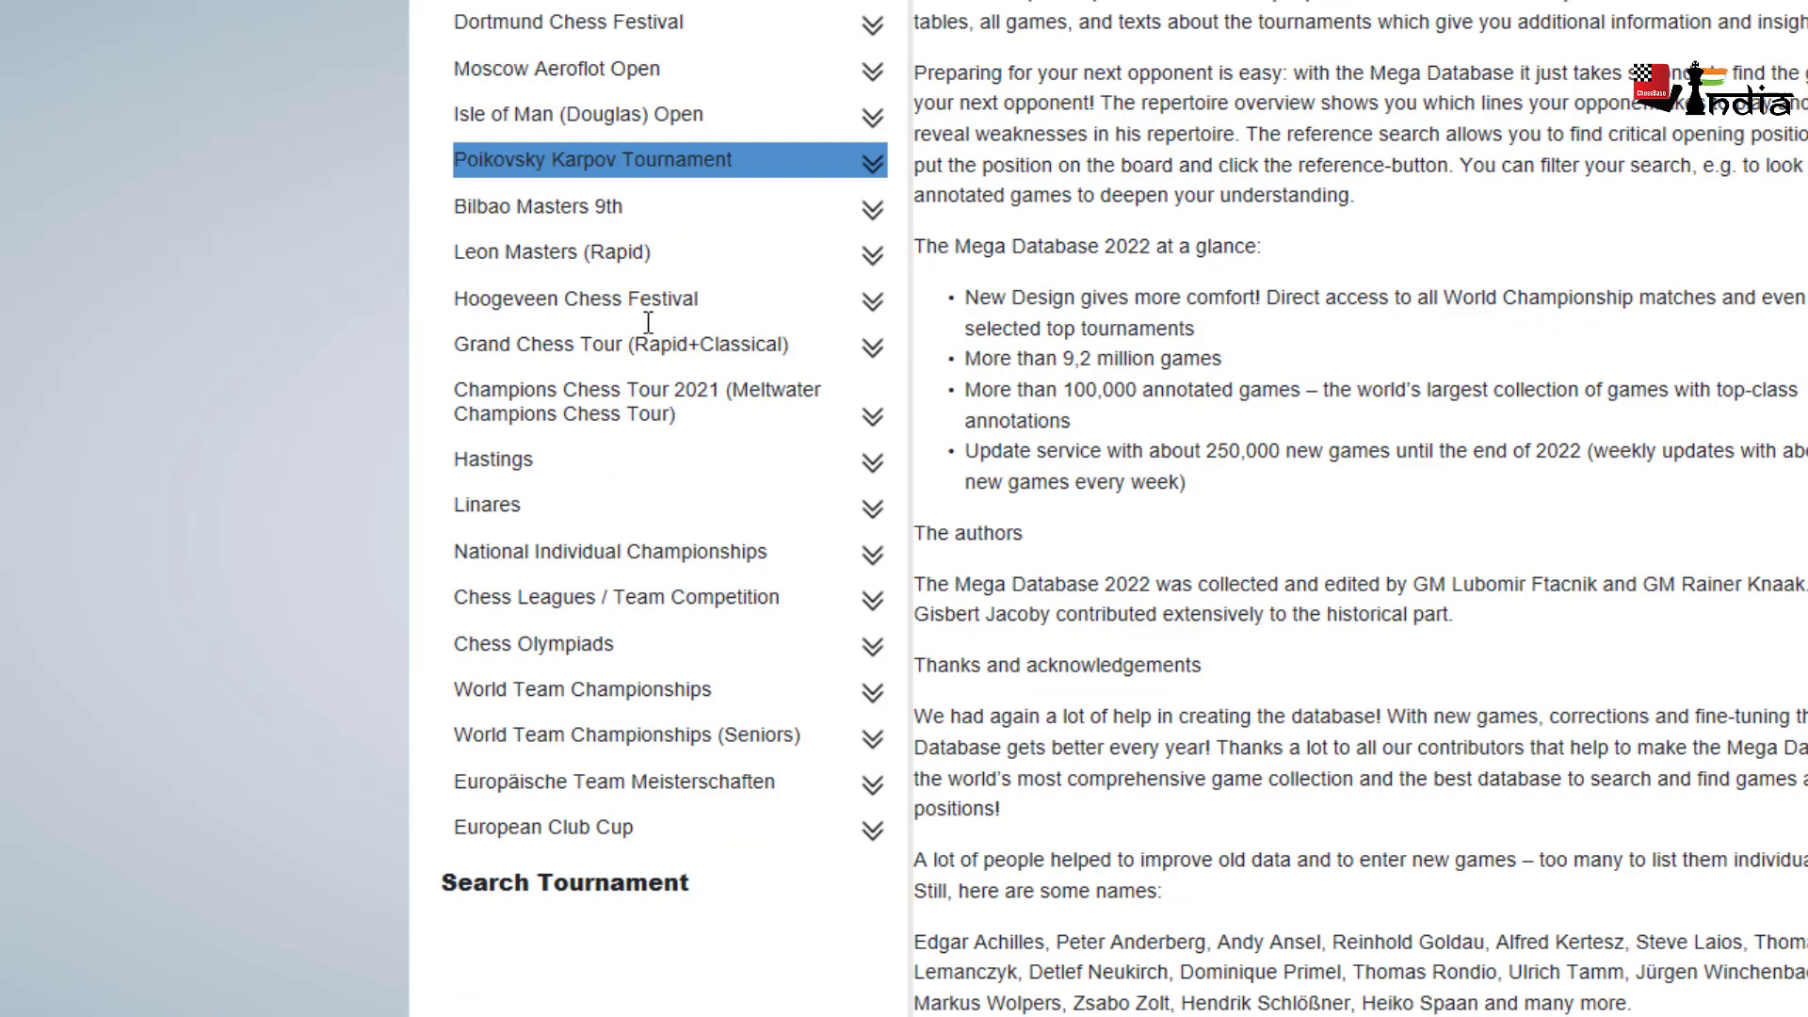
pyautogui.scroll(3)
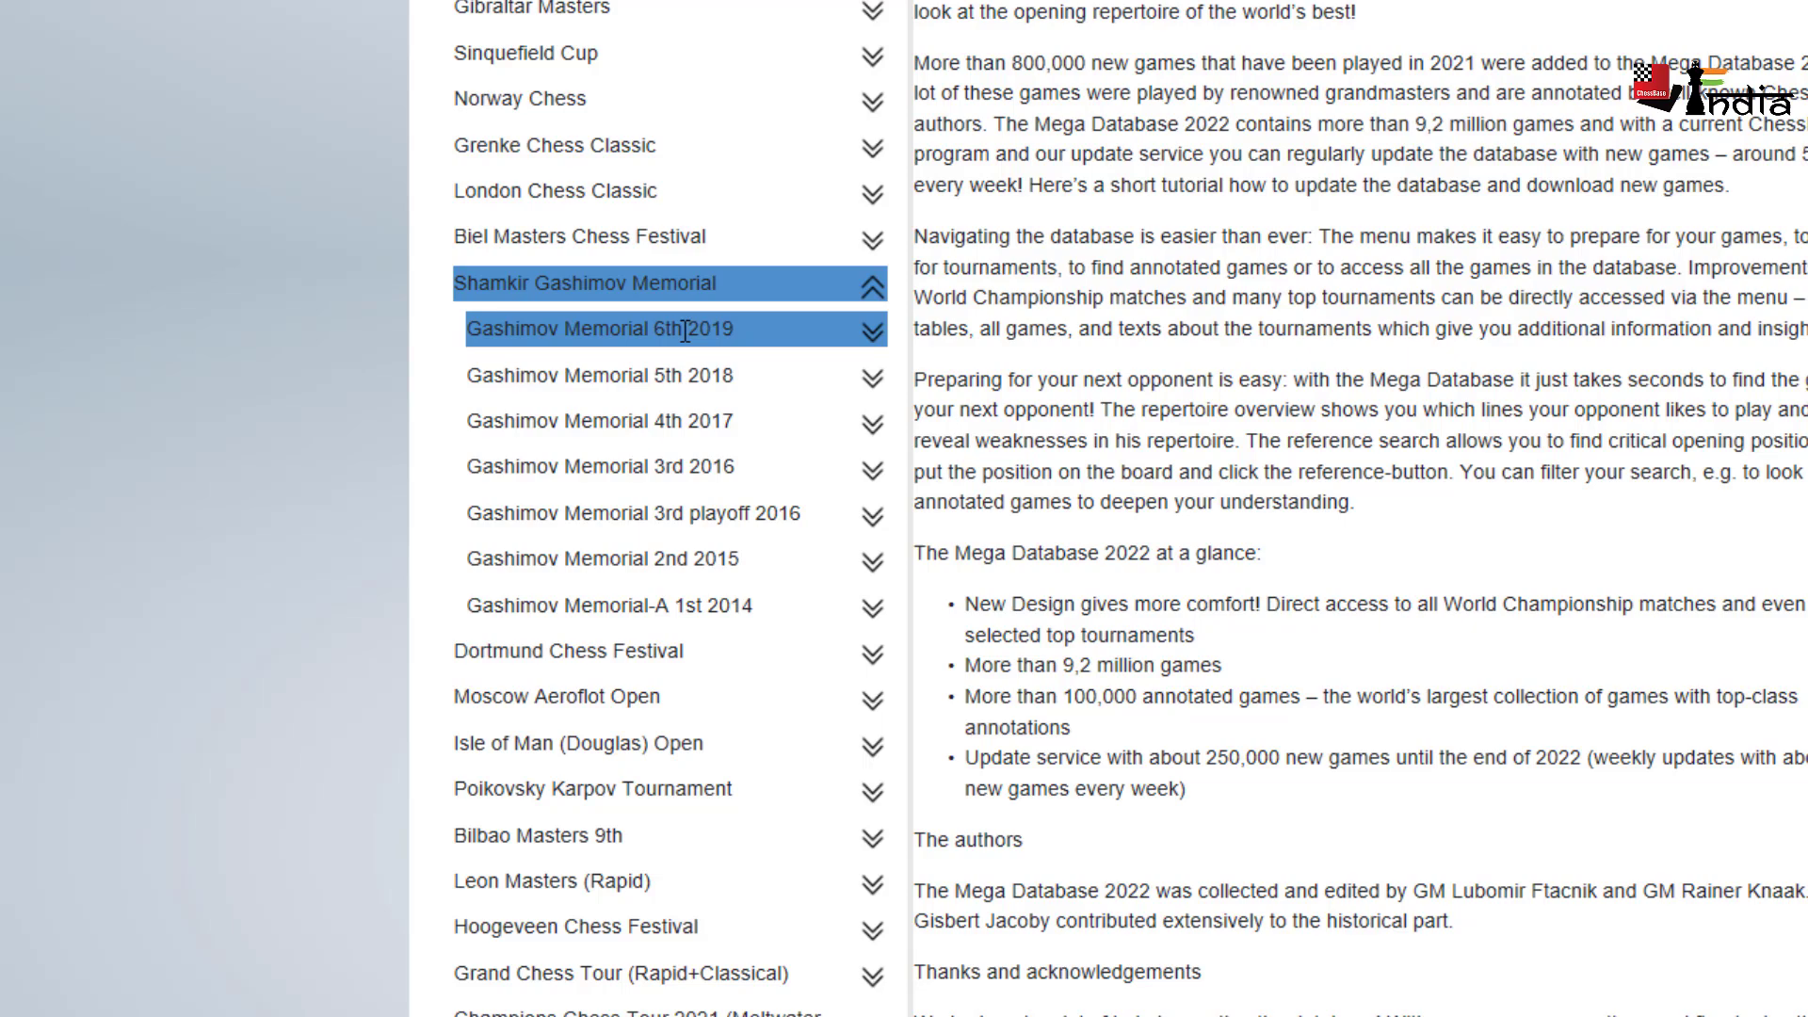
pyautogui.click(591, 332)
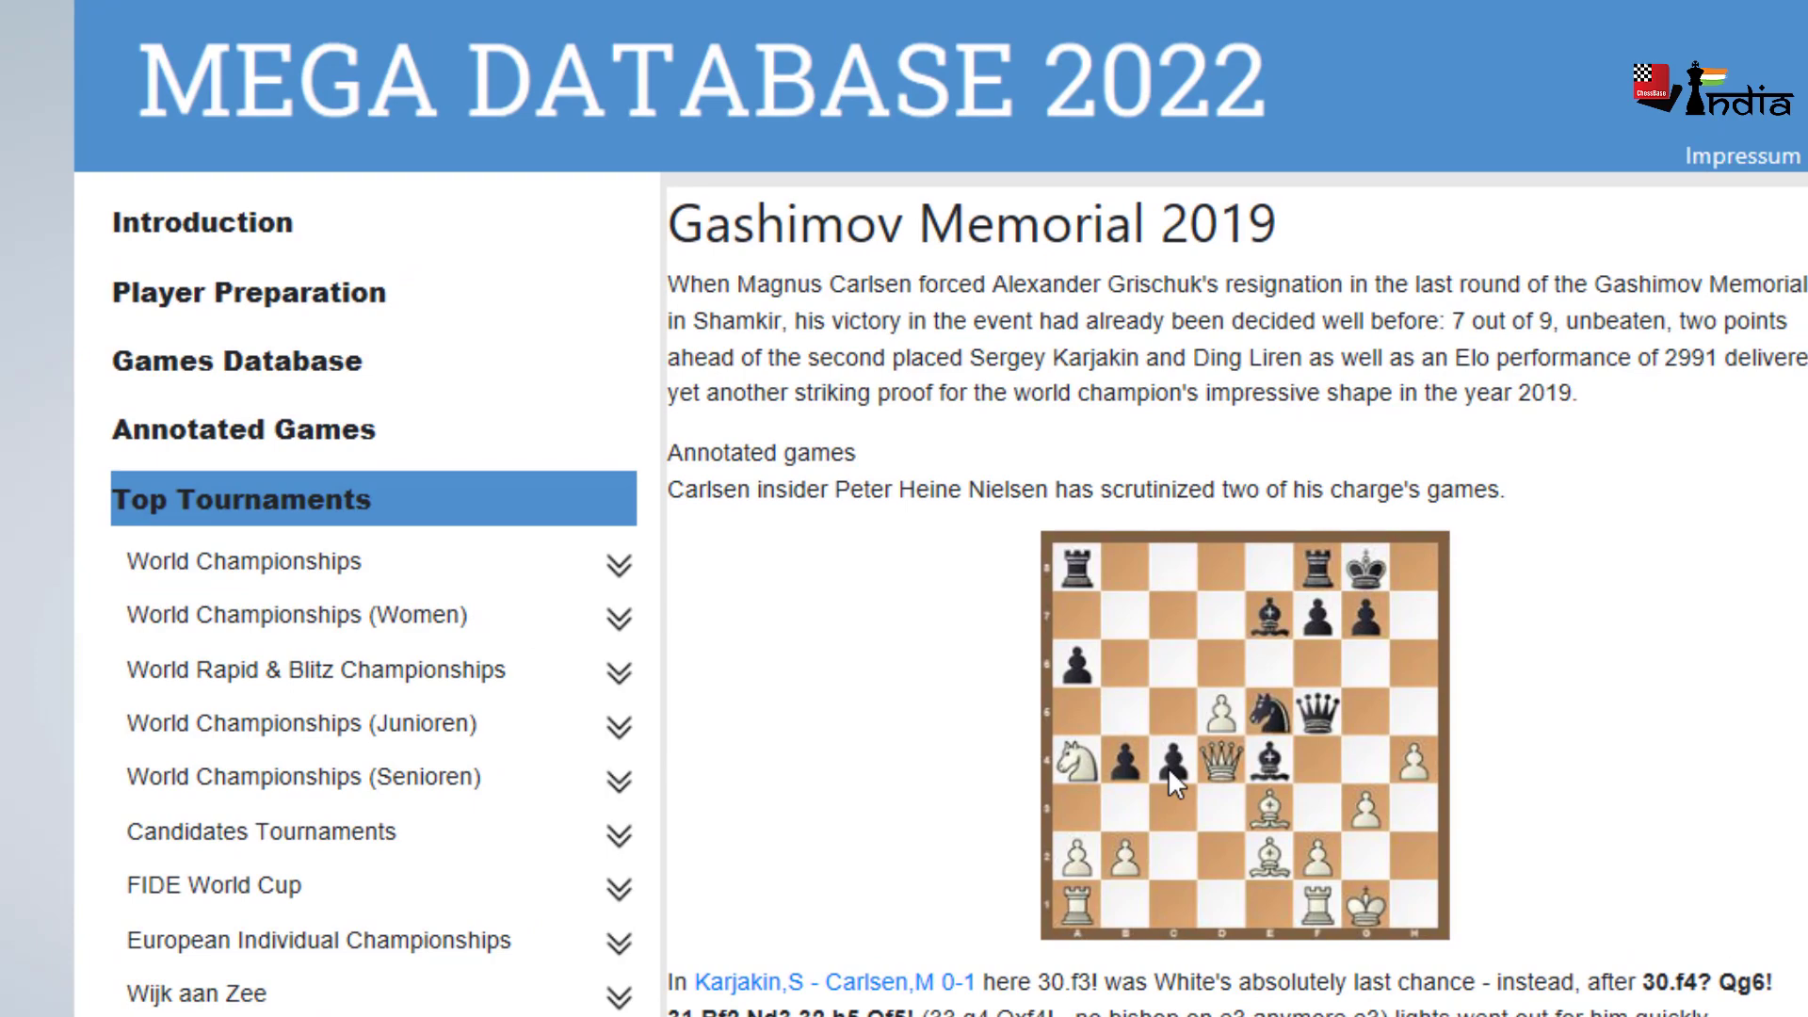
pyautogui.scroll(-3)
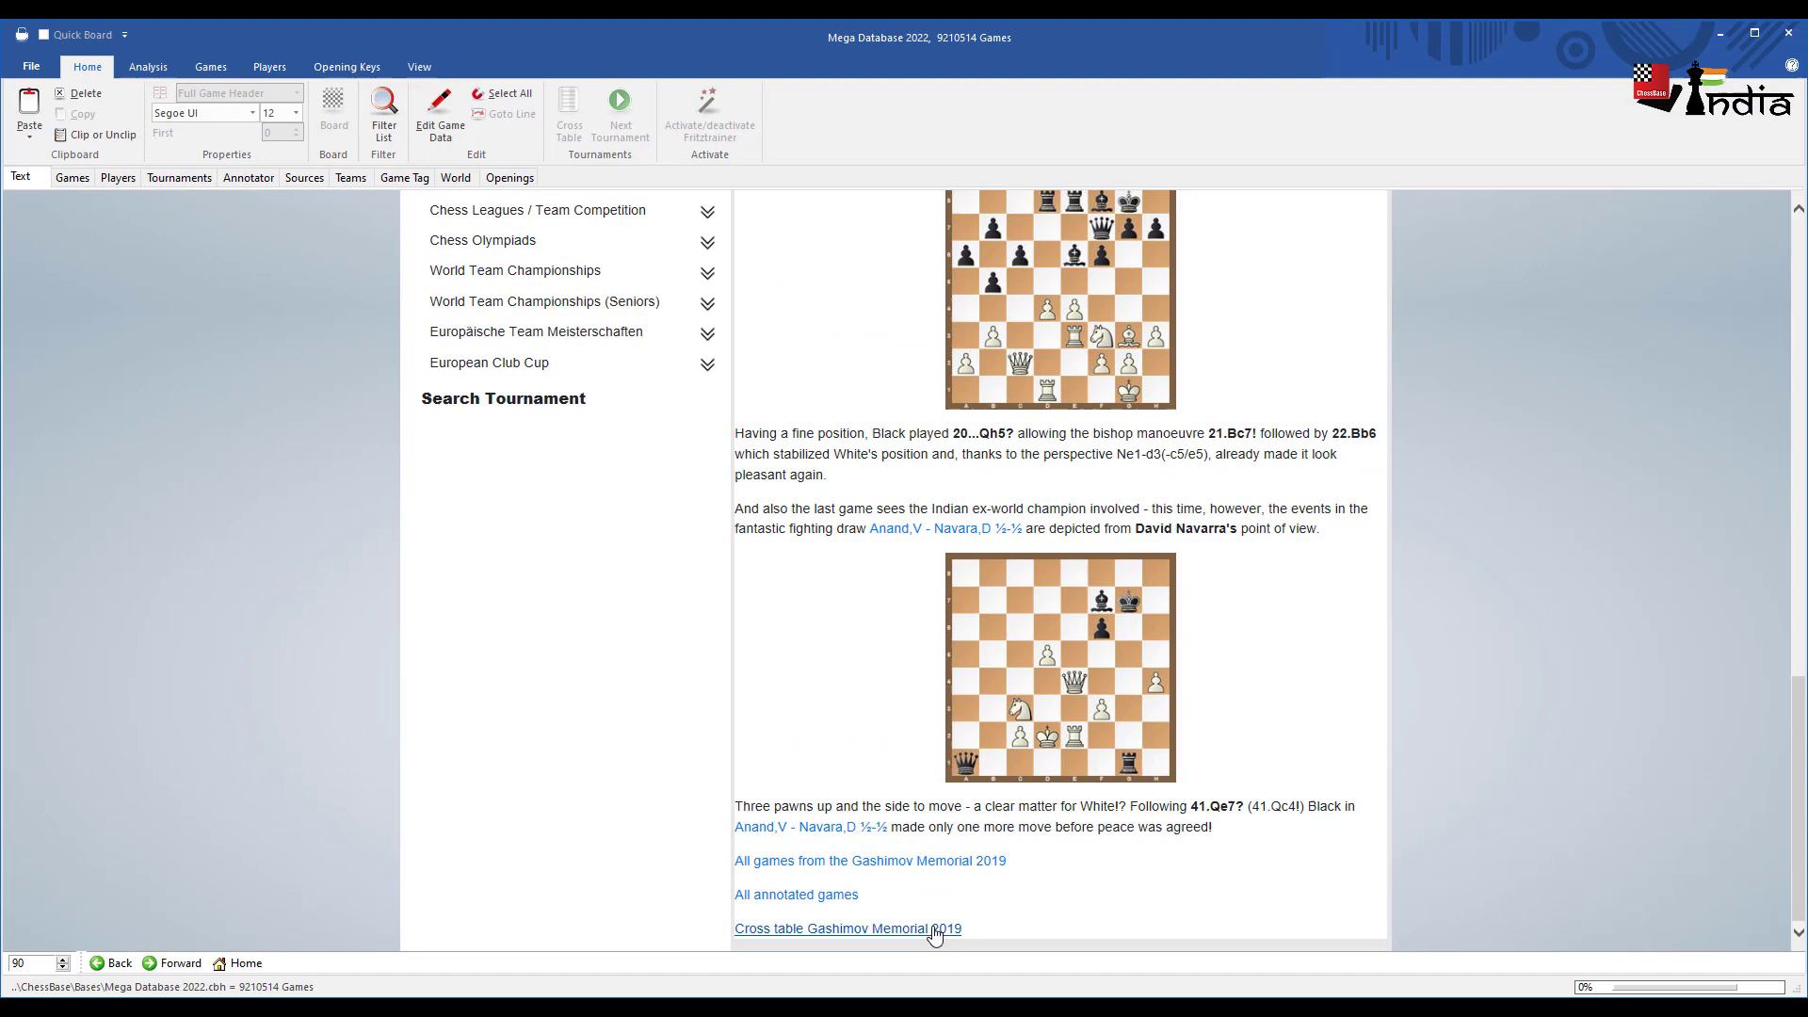
# Step: Cancel the Enter text Tournament dialog and return to the database list
pyautogui.scroll(3)
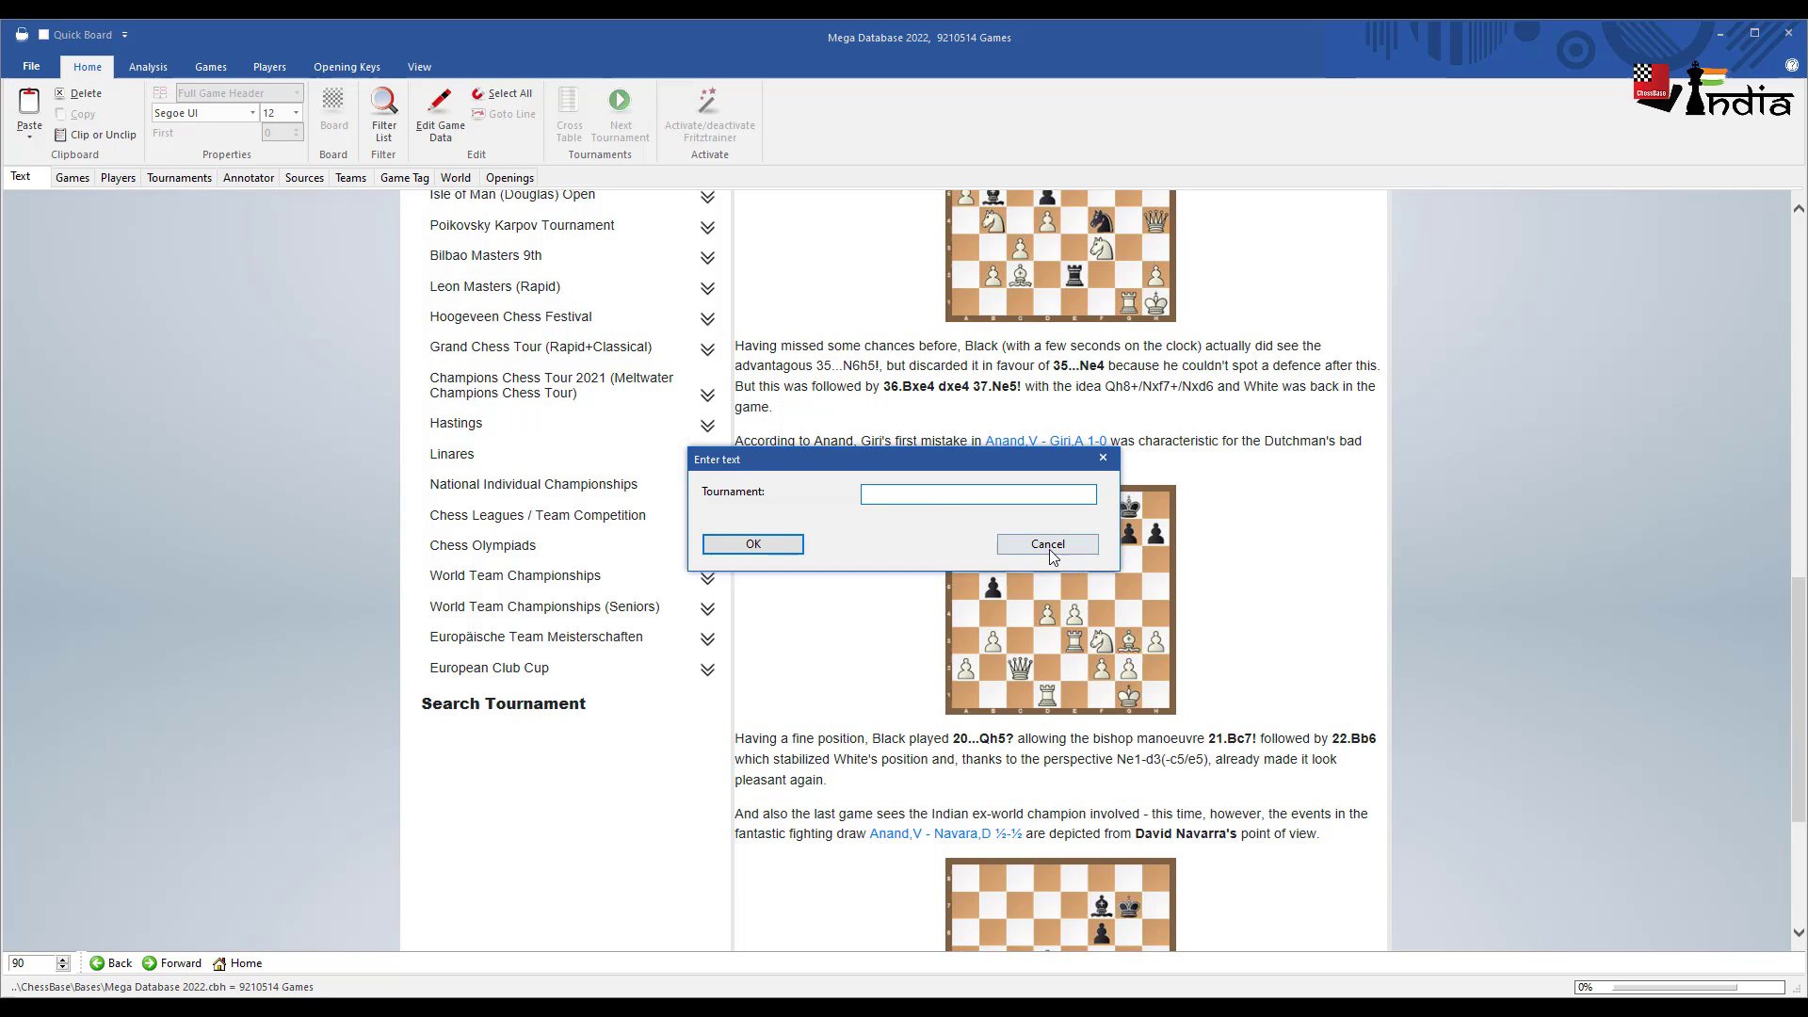
pyautogui.click(1045, 542)
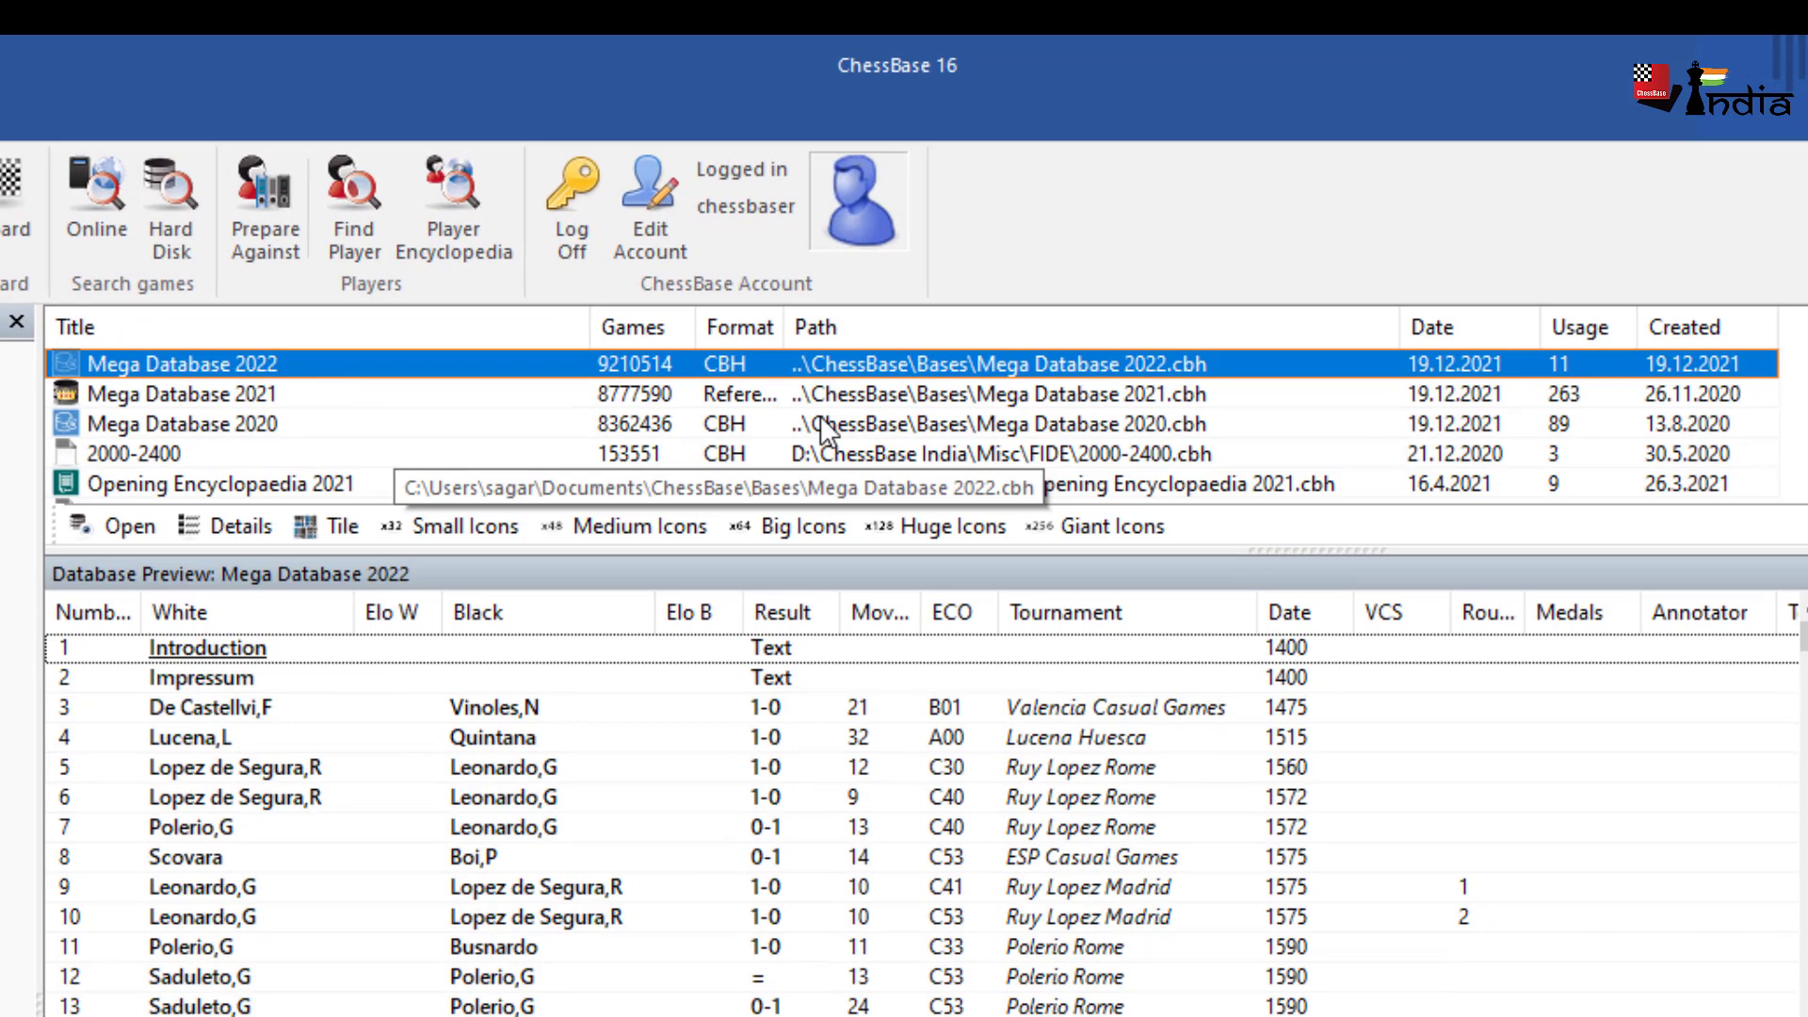
# Step: Use Mega Database 2022's context menu to start a new game board
pyautogui.rightClick(230, 363)
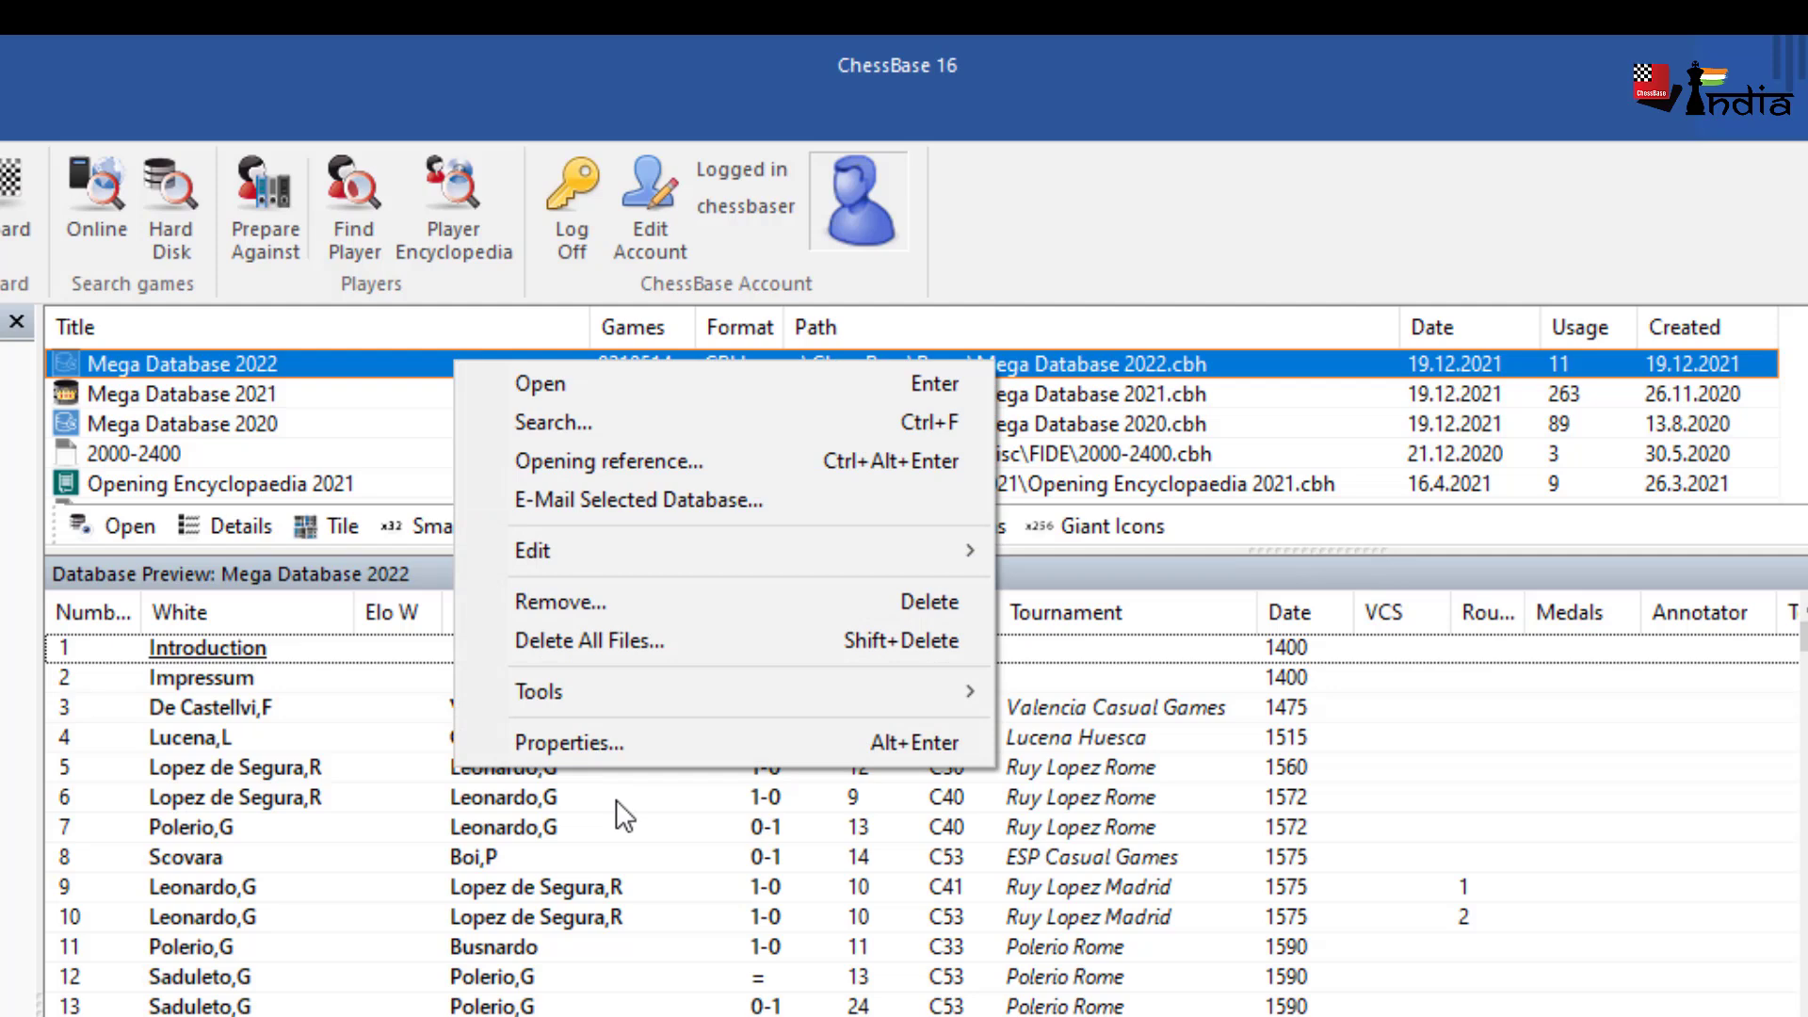
pyautogui.click(567, 742)
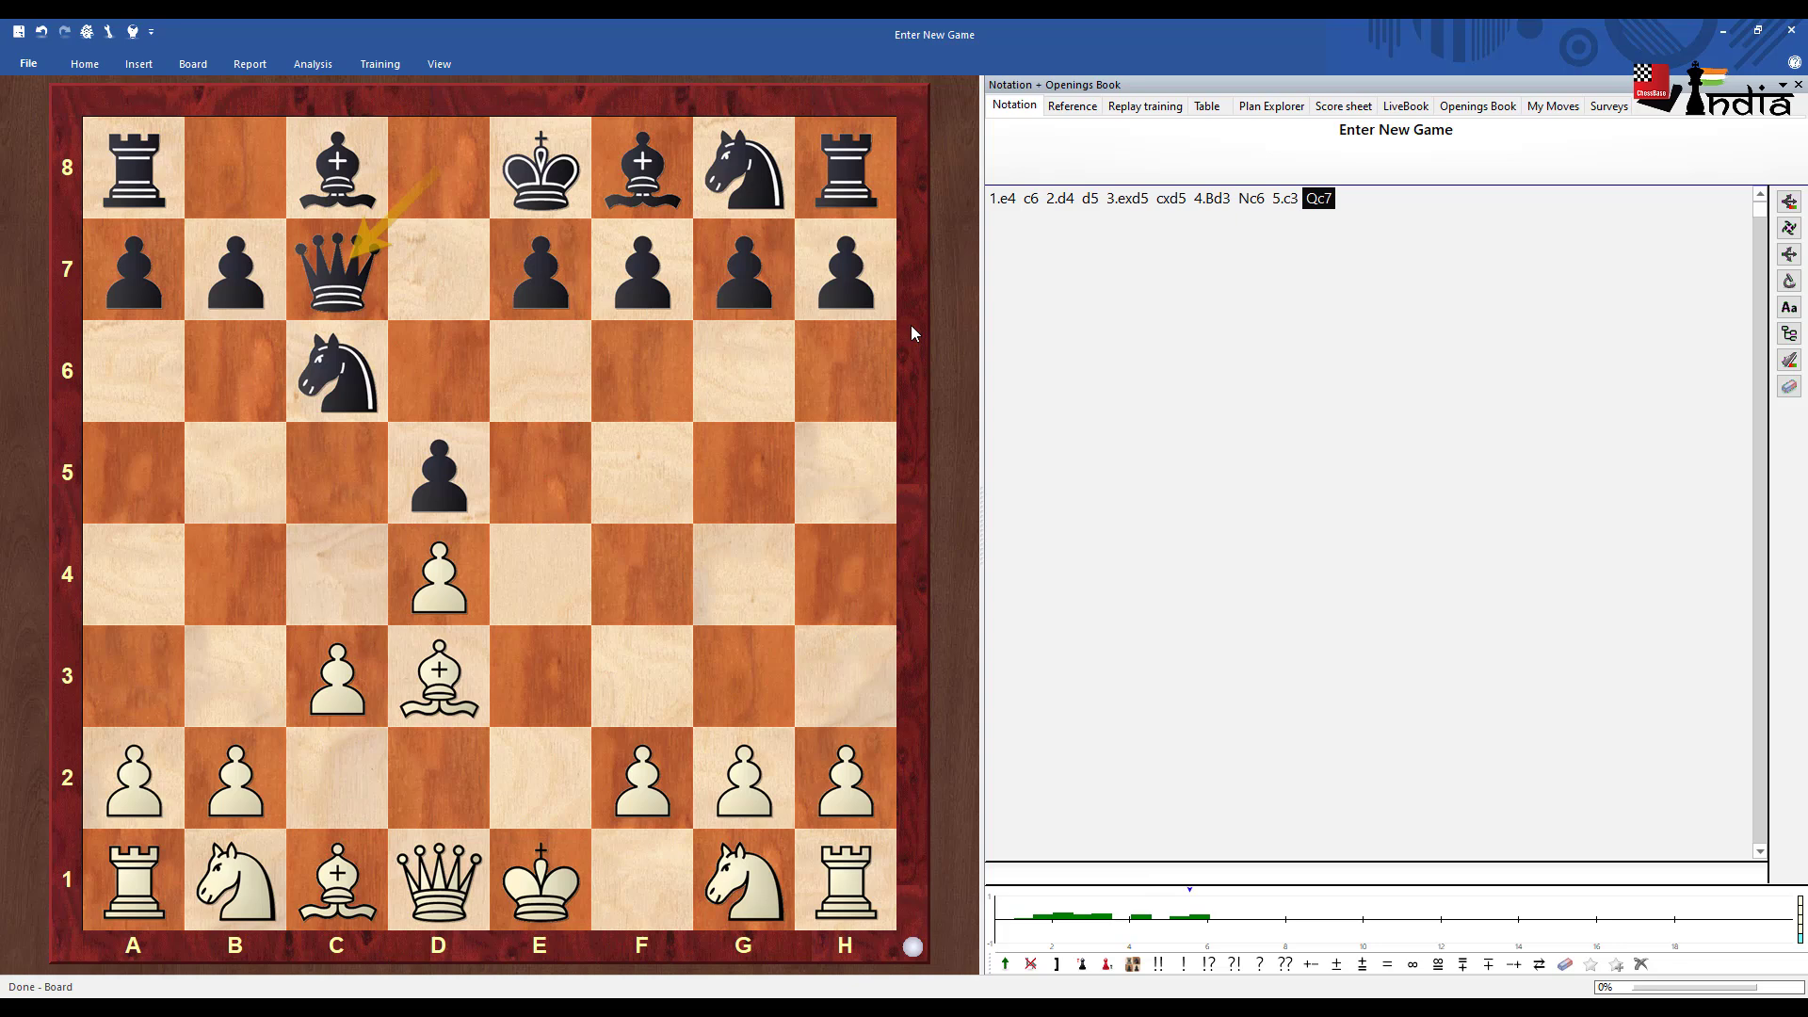
# Step: Show the opening reference variations and game list for 7...g6 8.Qc2 Bg7
pyautogui.click(1070, 106)
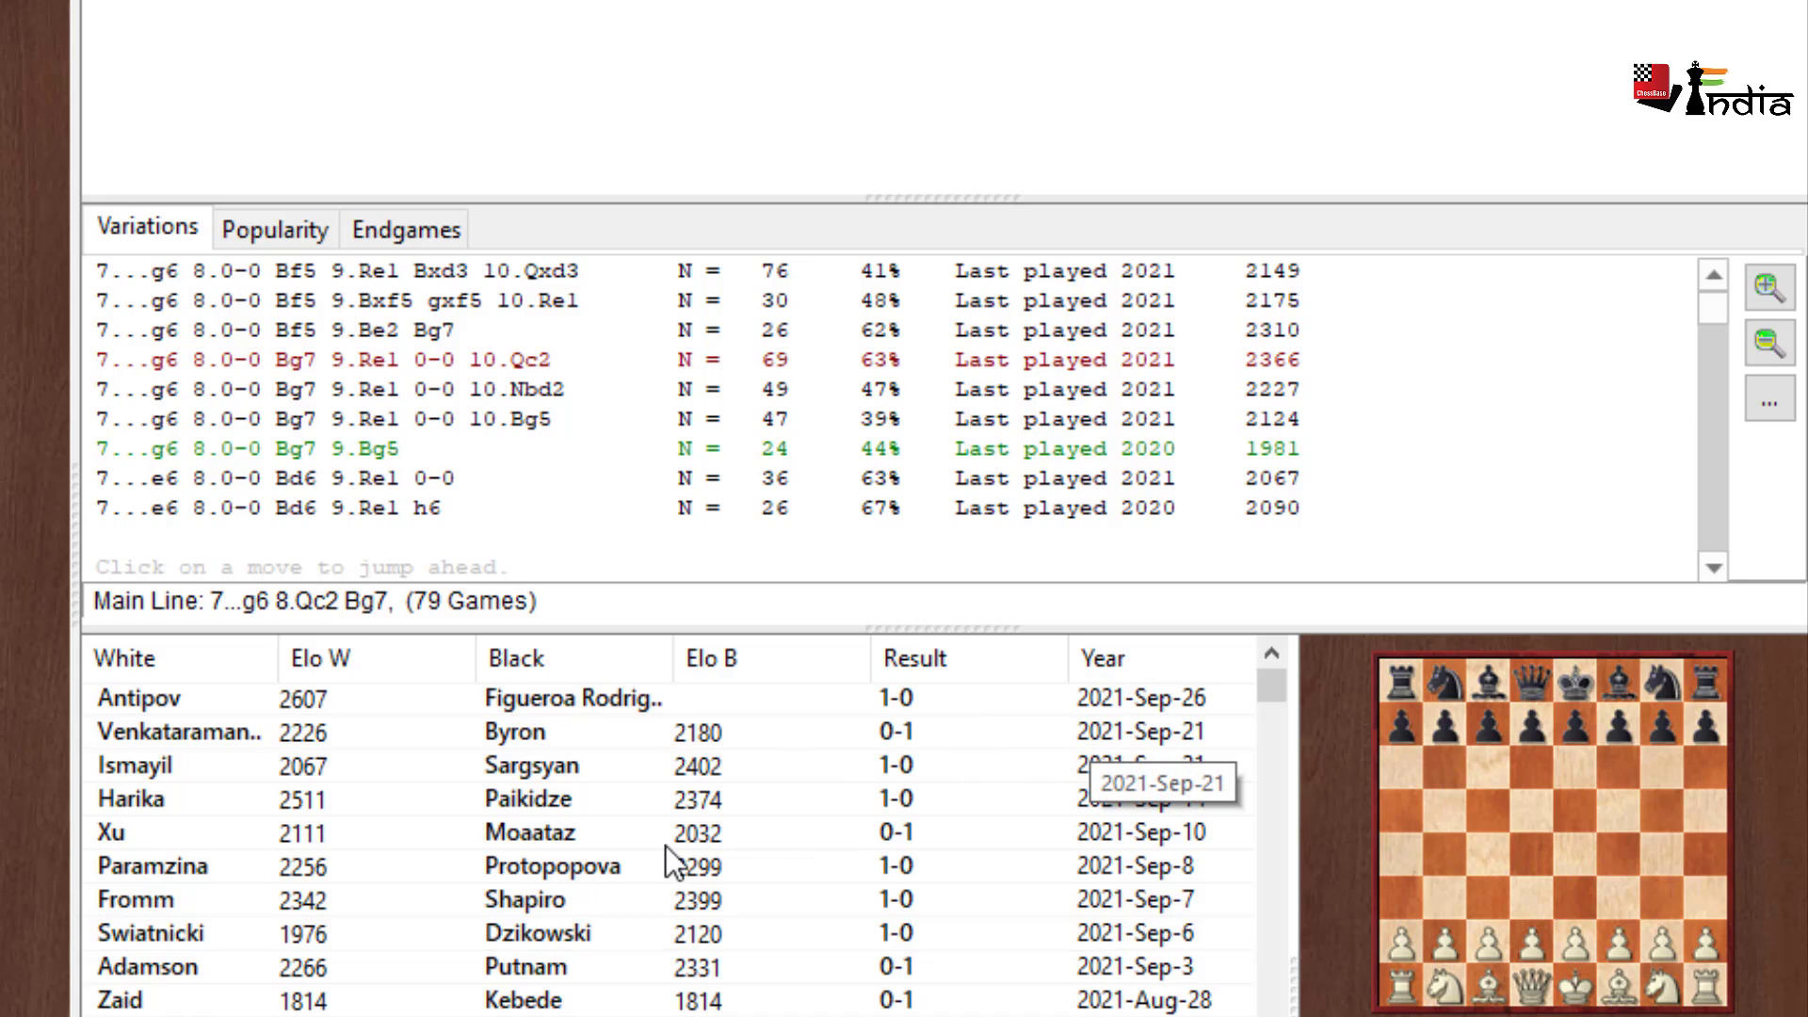
pyautogui.moveTo(1072, 729)
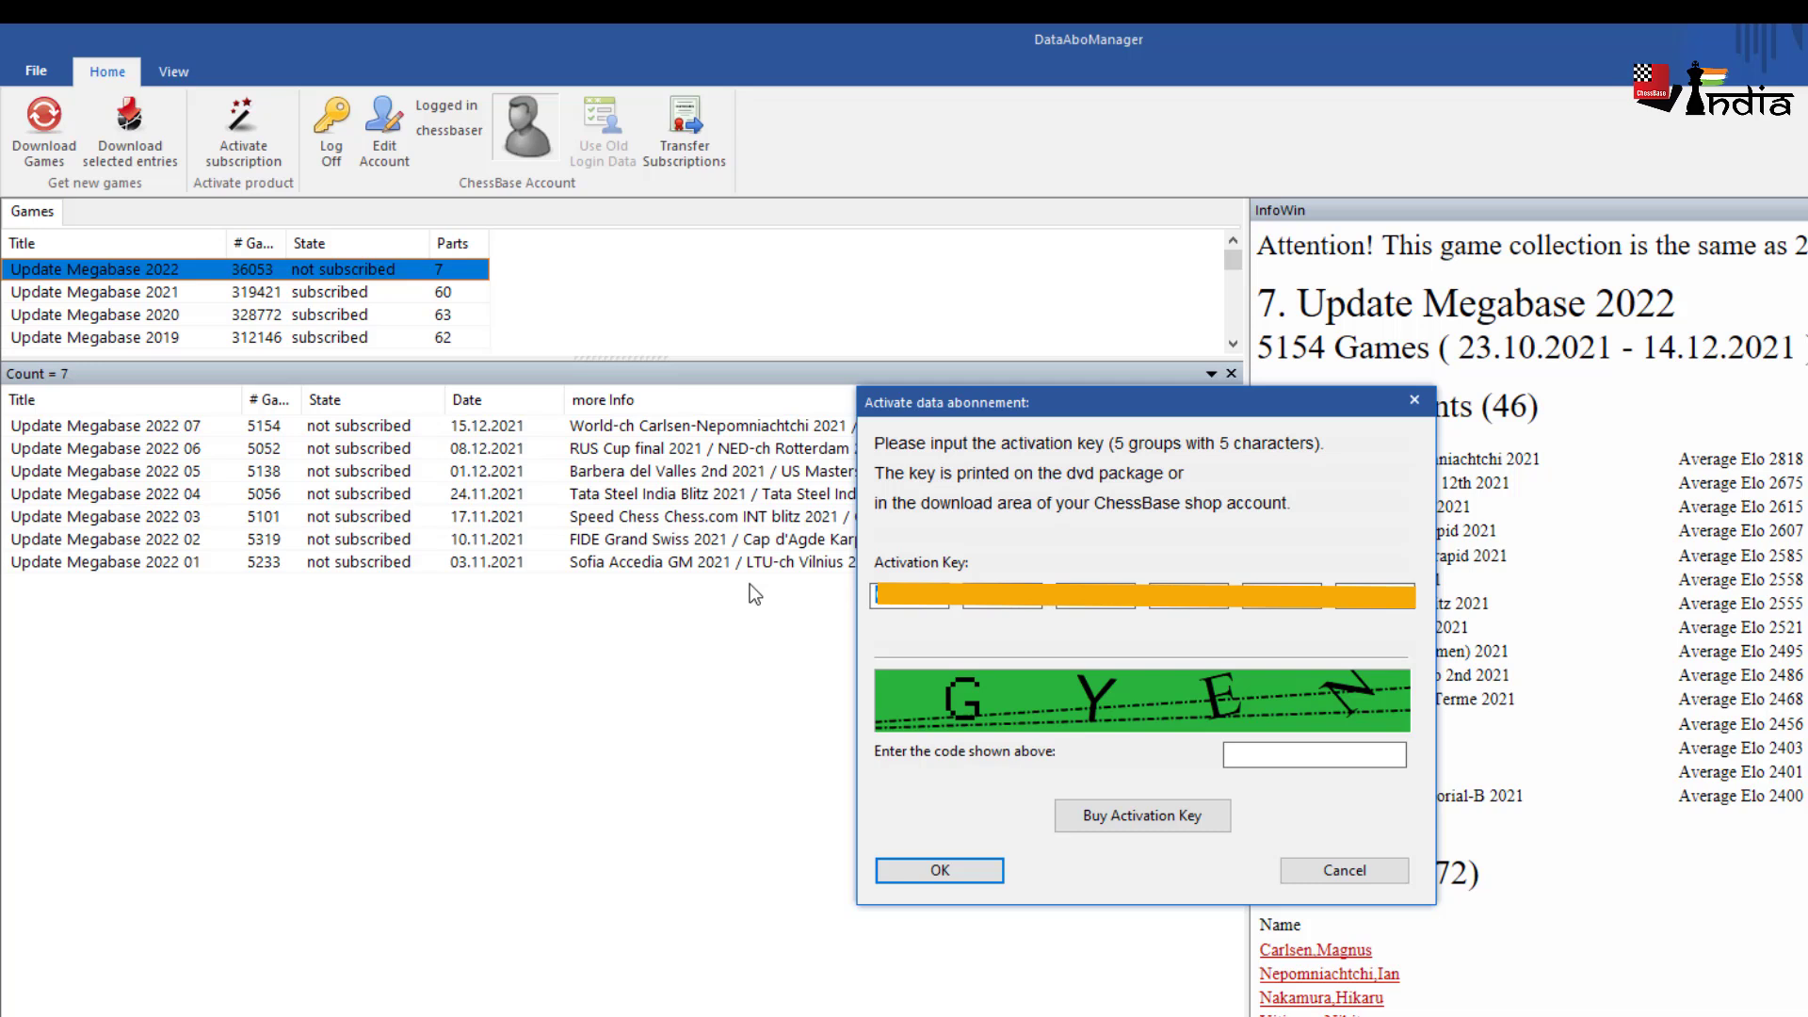
pyautogui.moveTo(1326, 627)
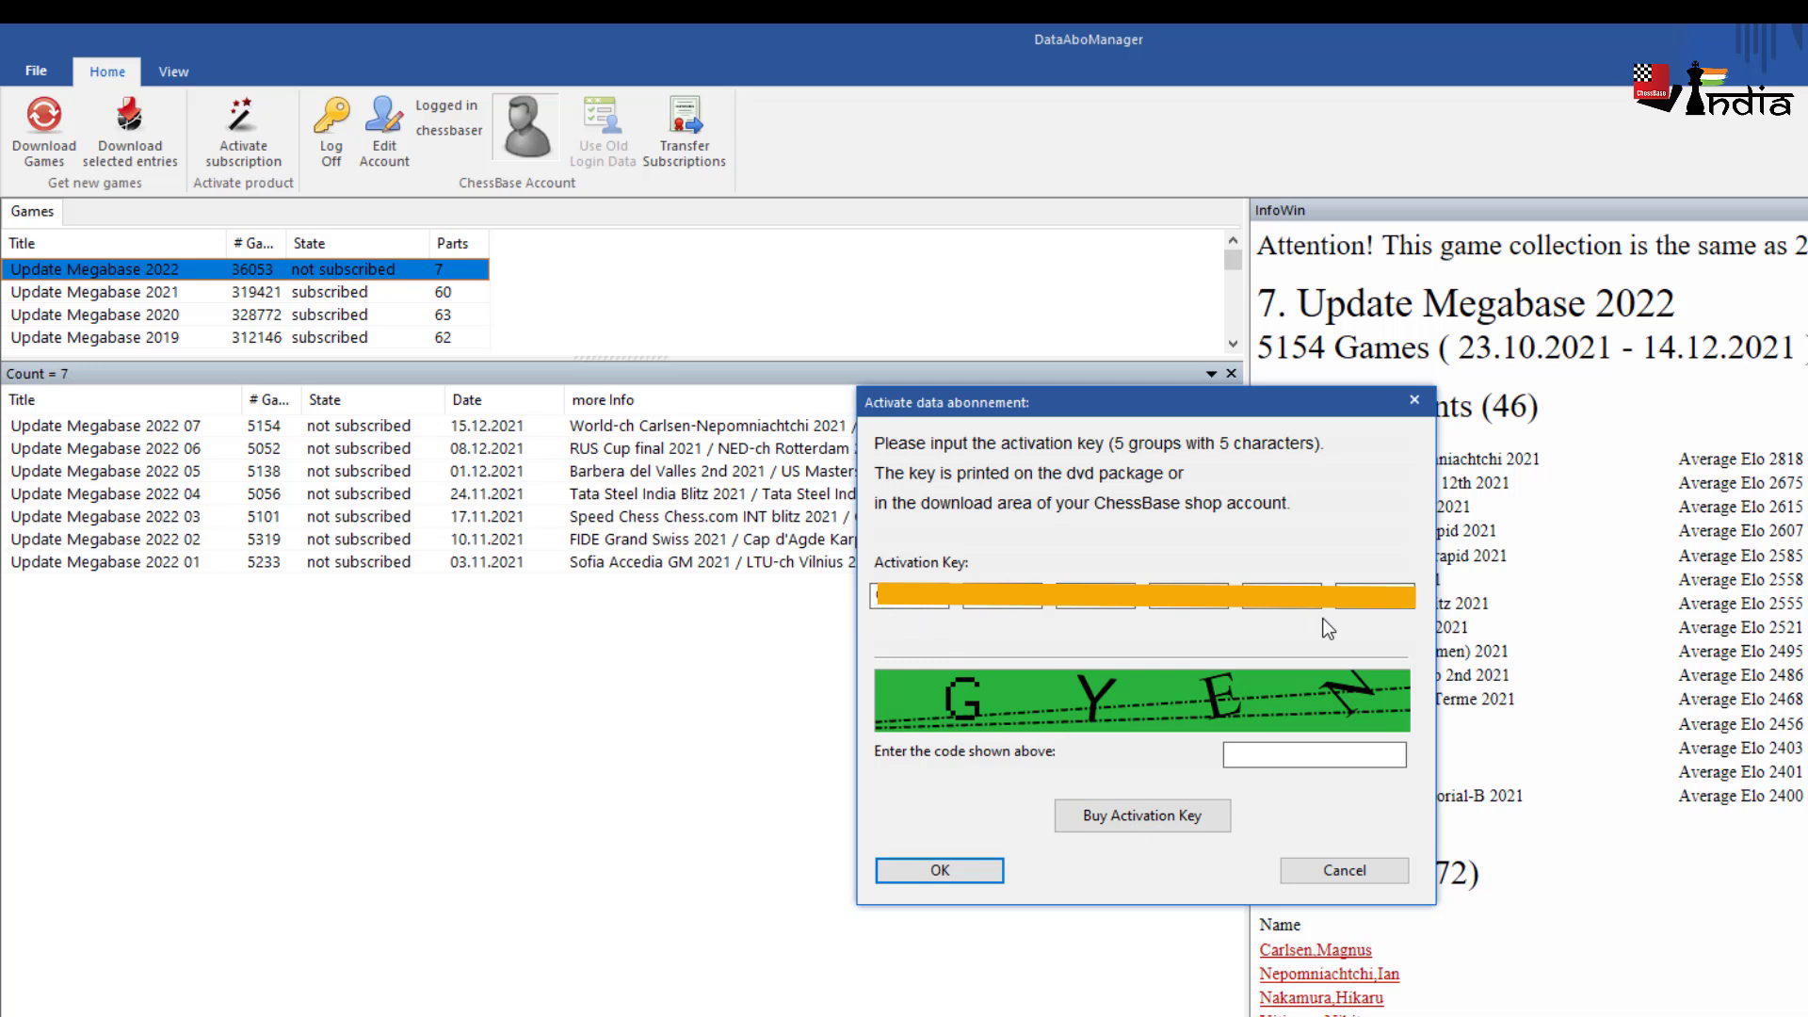
pyautogui.write('GYEN')
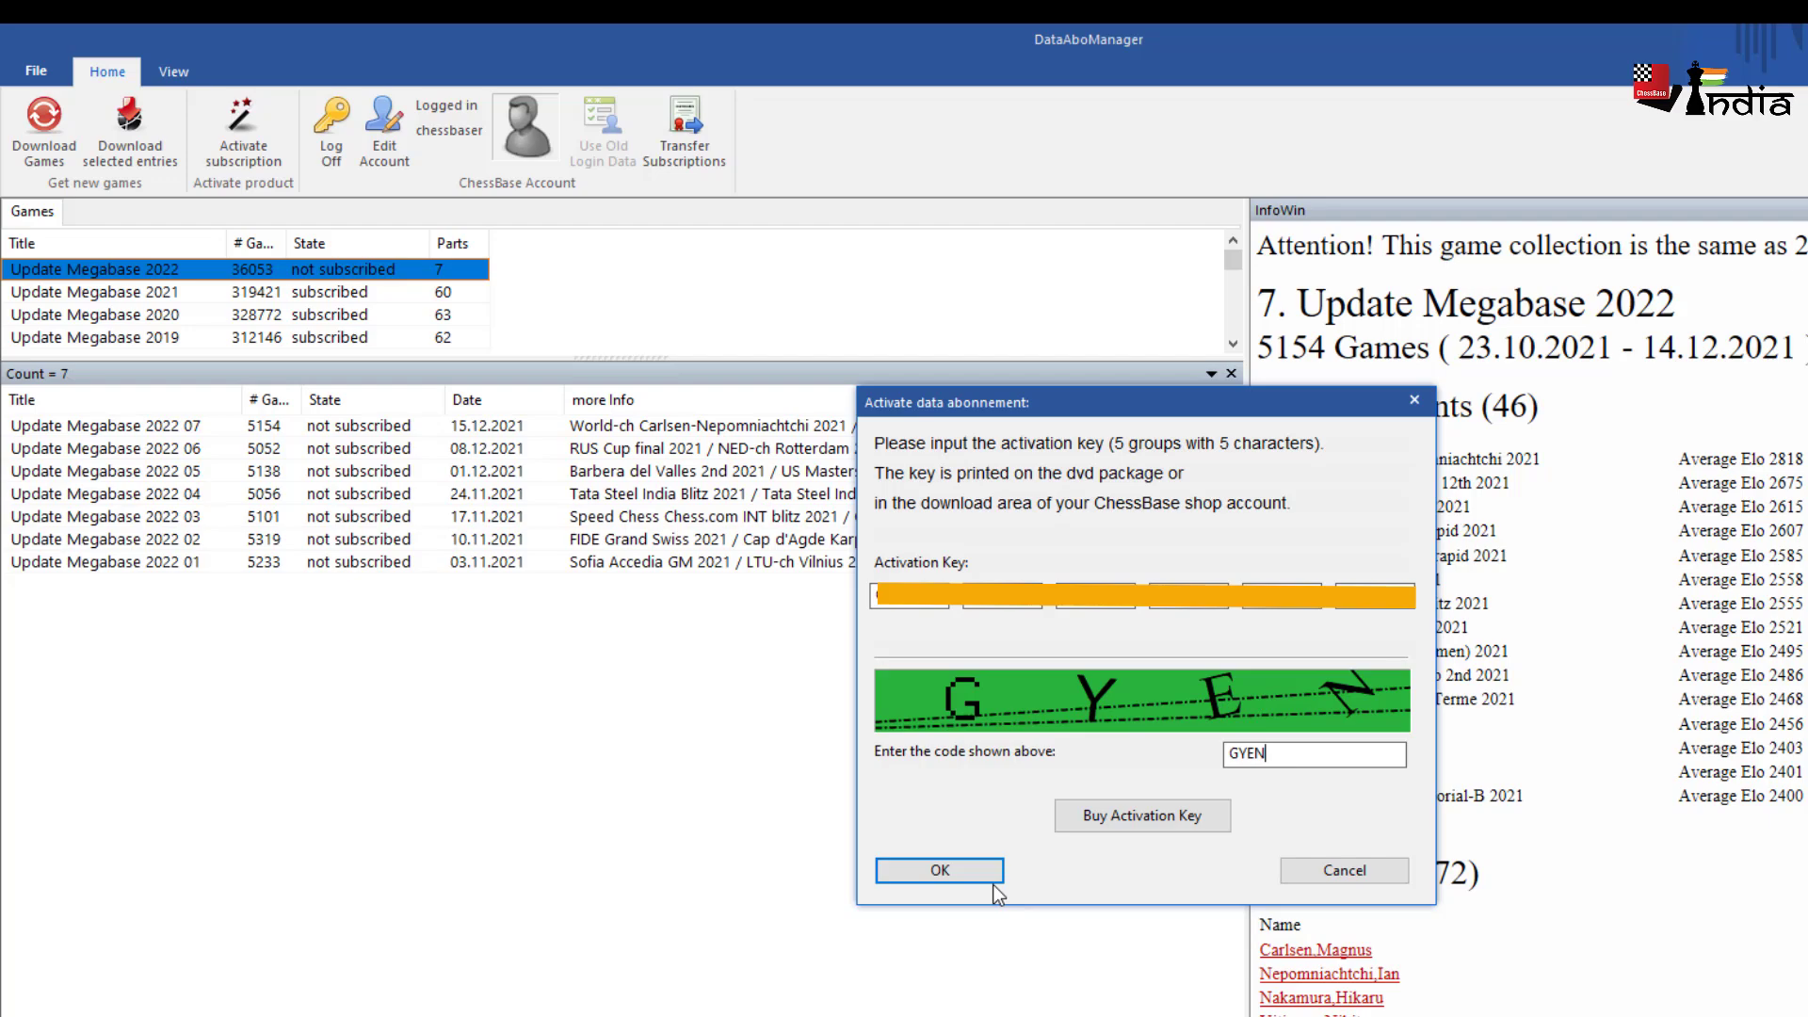
pyautogui.click(938, 870)
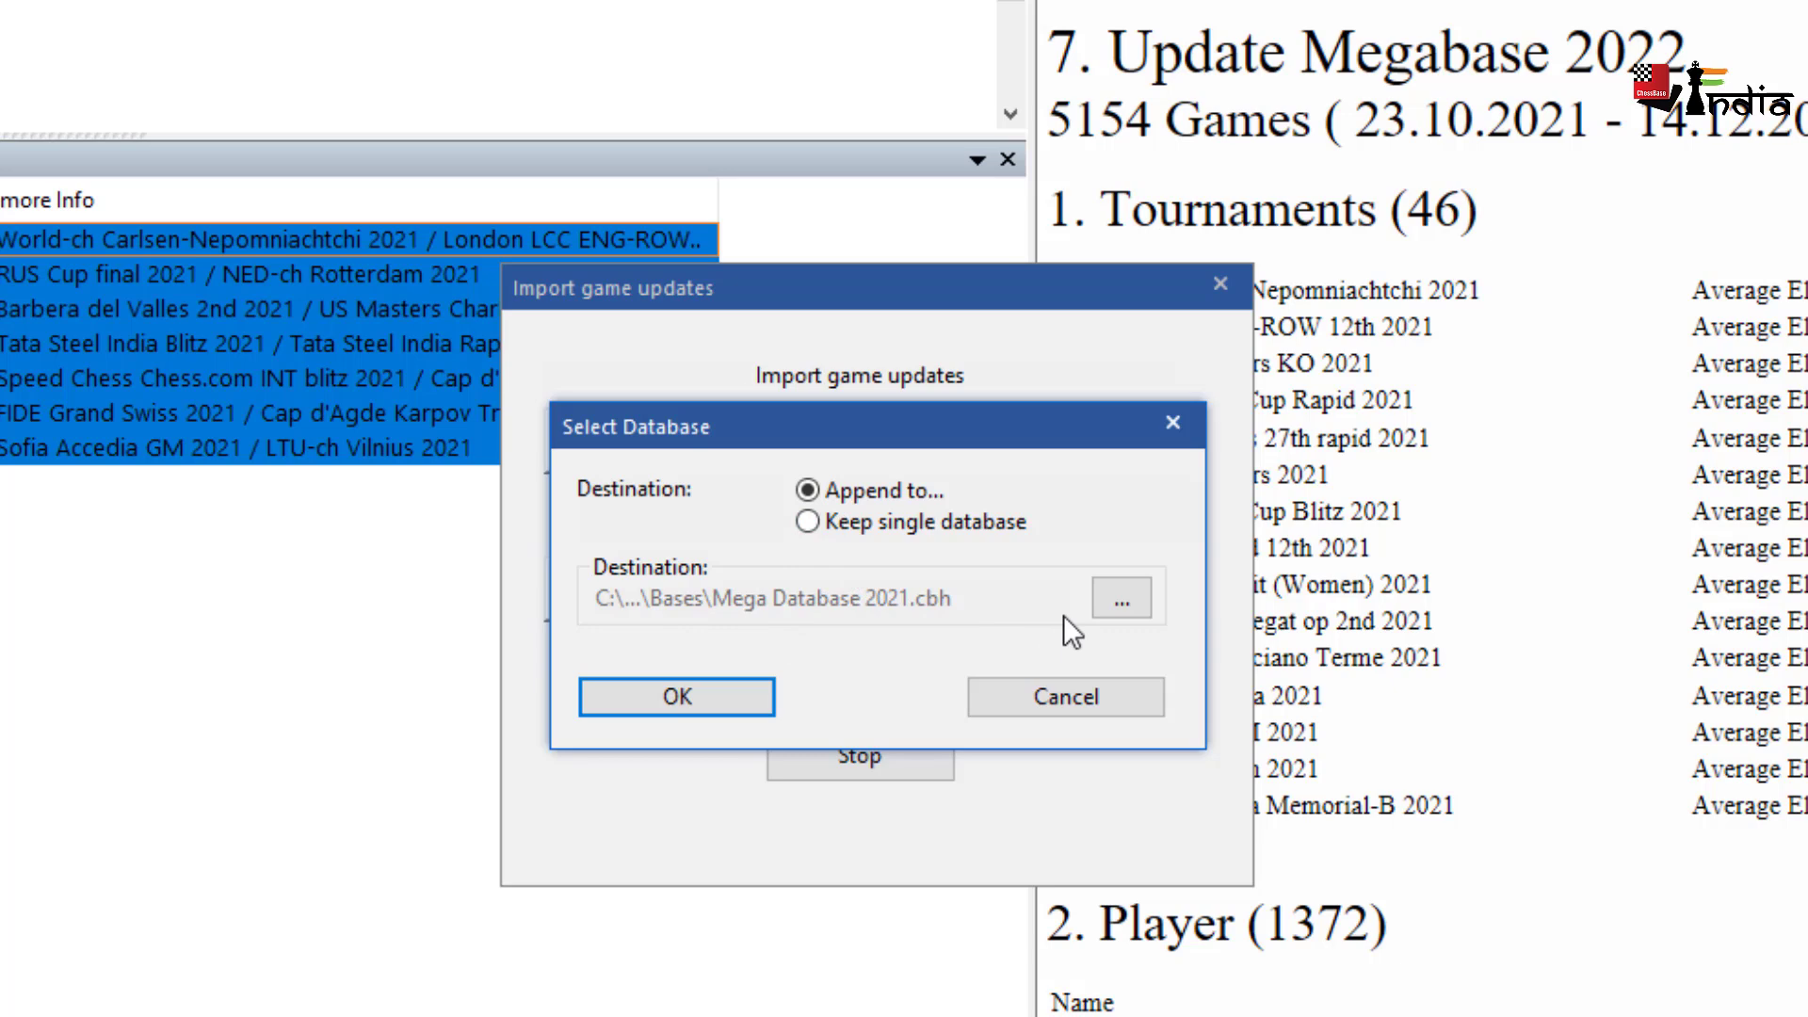
# Step: Choose Mega Database 2022.cbh as the destination database for the update games
pyautogui.click(1119, 597)
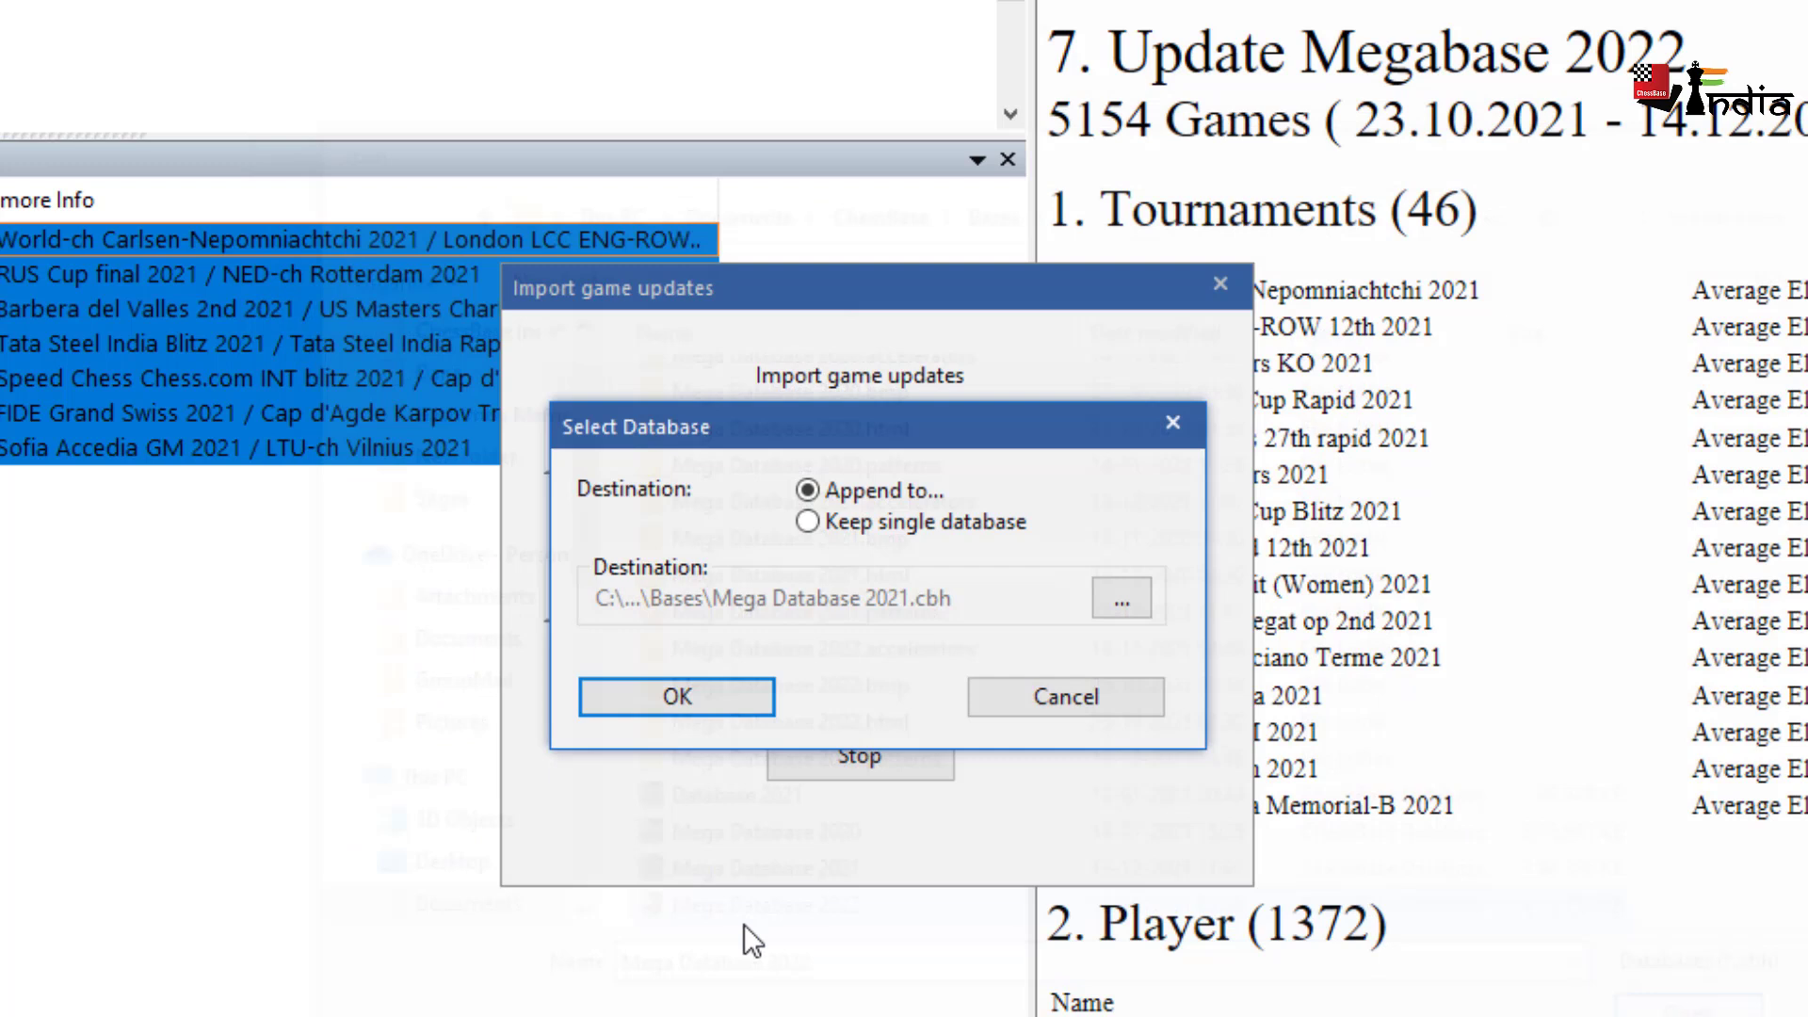
pyautogui.click(674, 695)
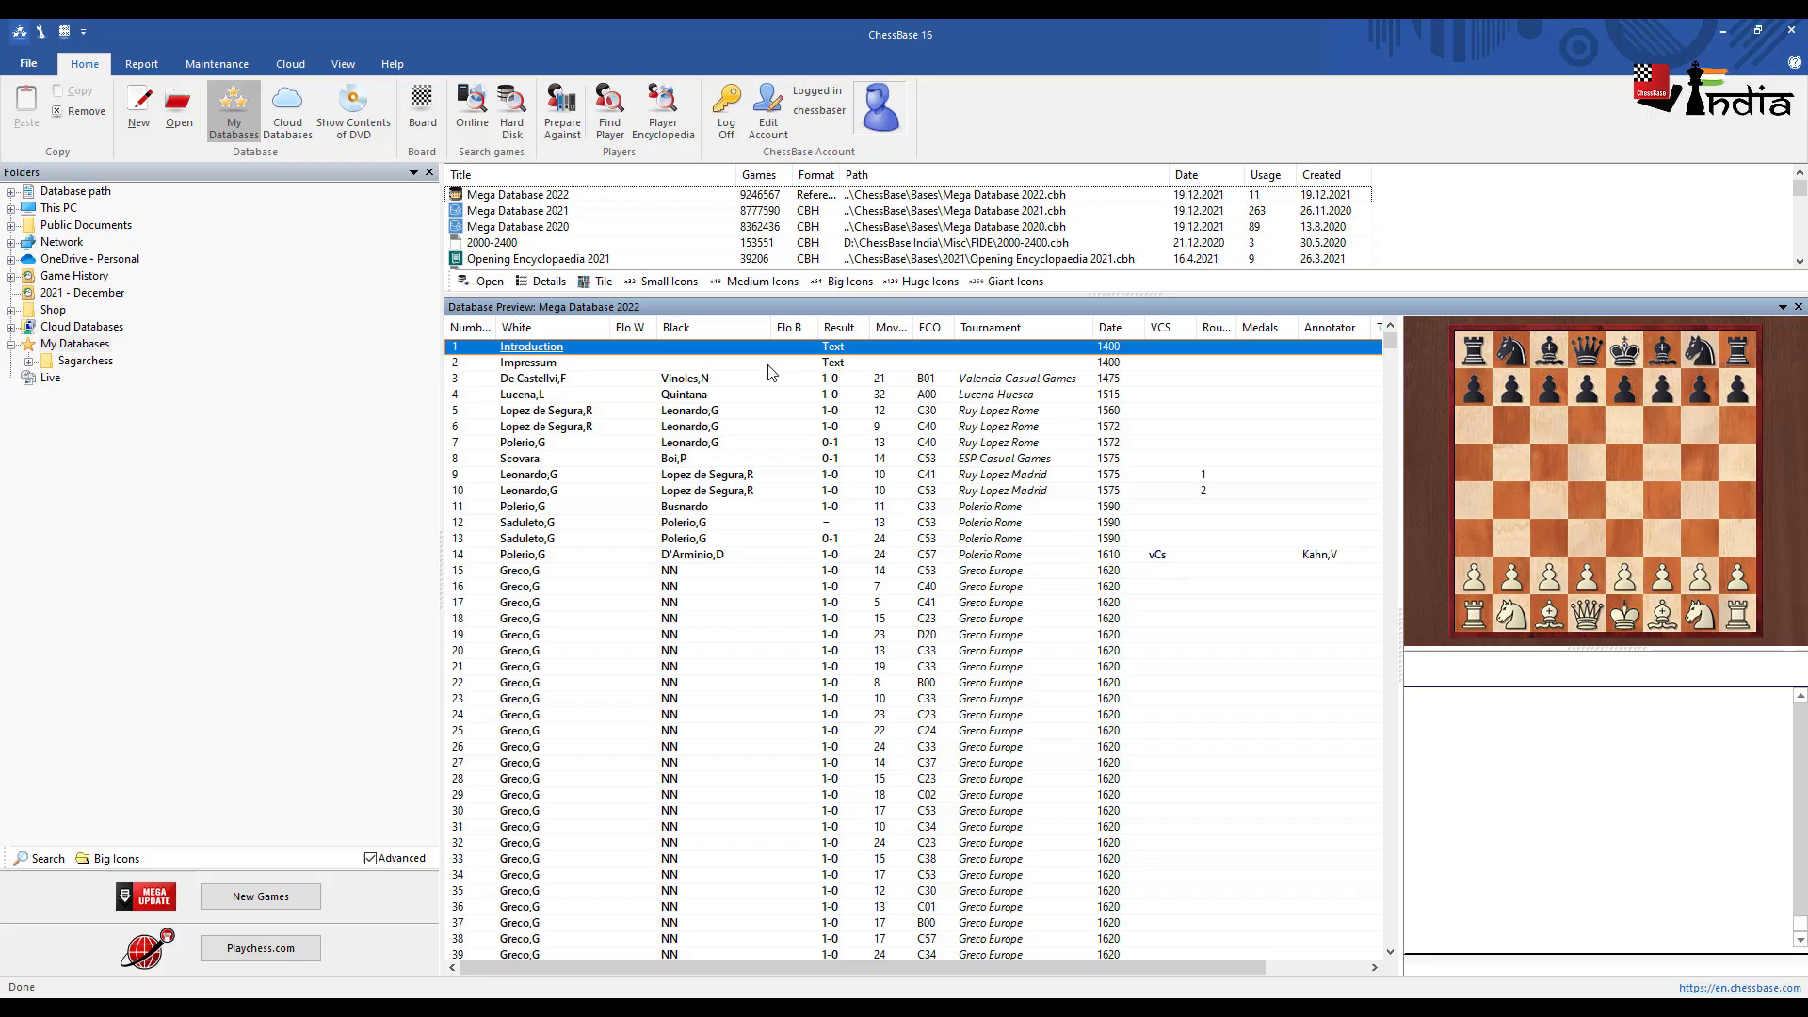
pyautogui.moveTo(738, 205)
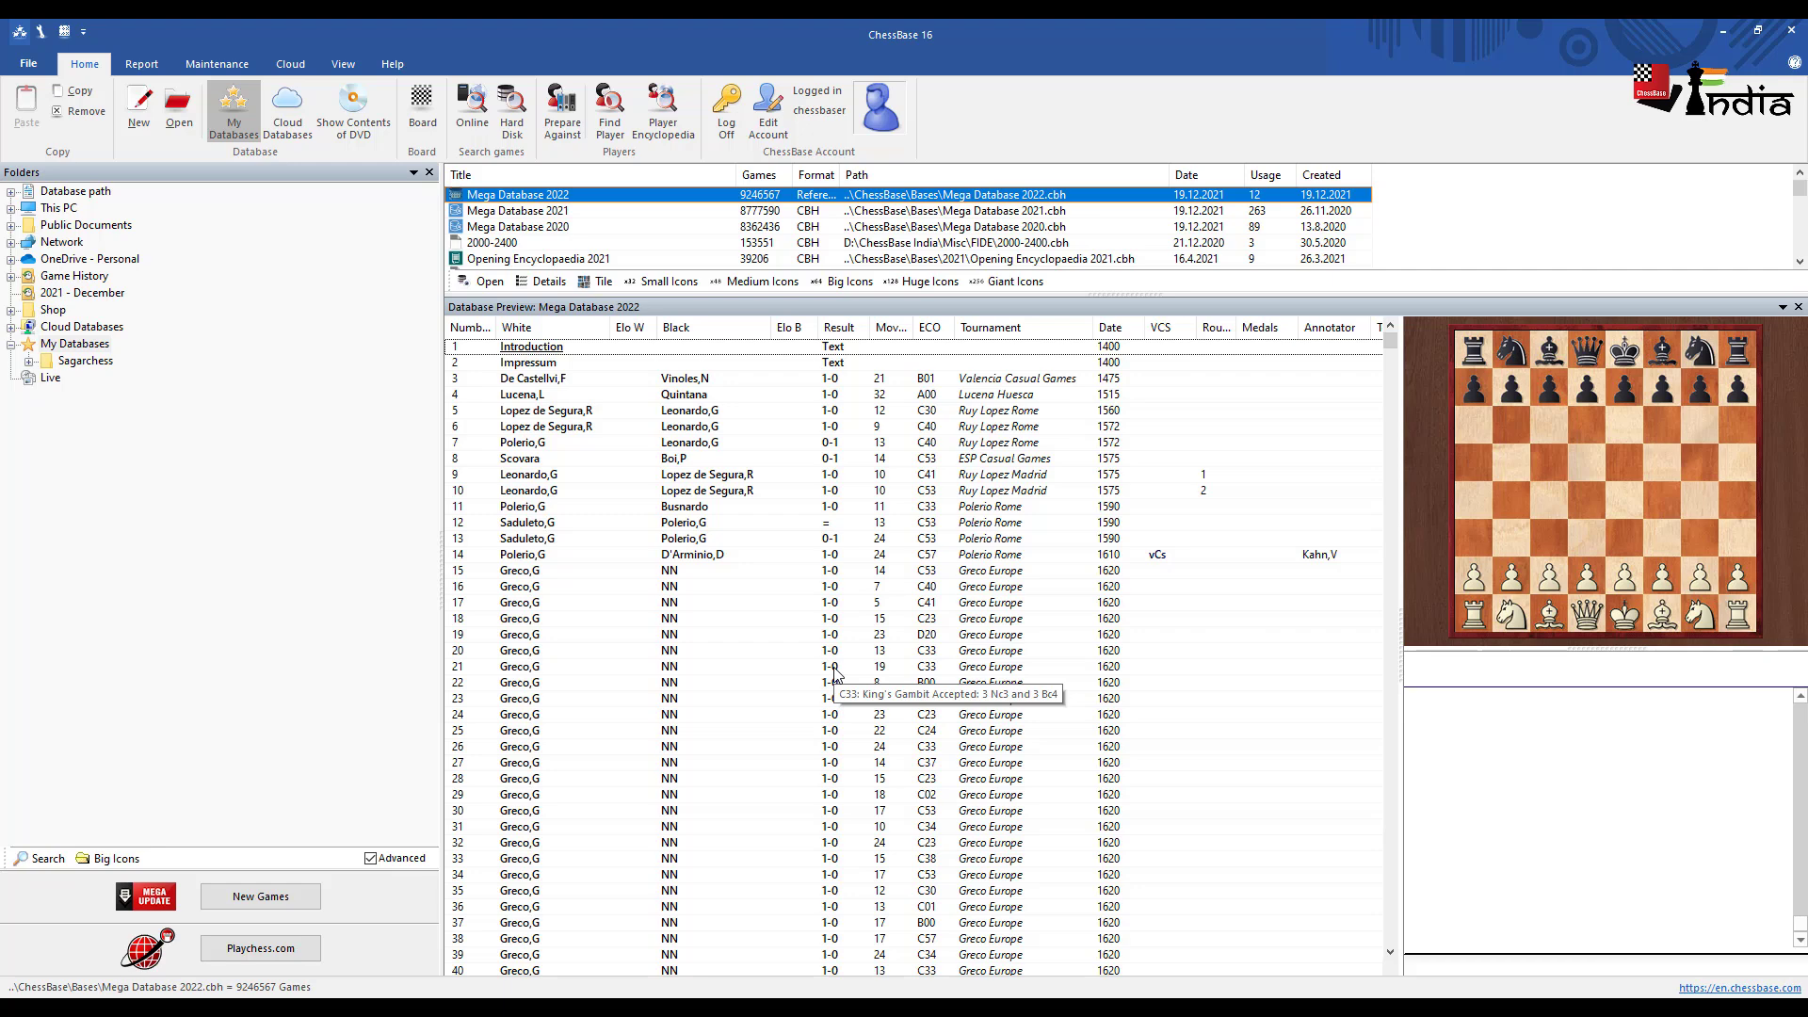
pyautogui.moveTo(793, 652)
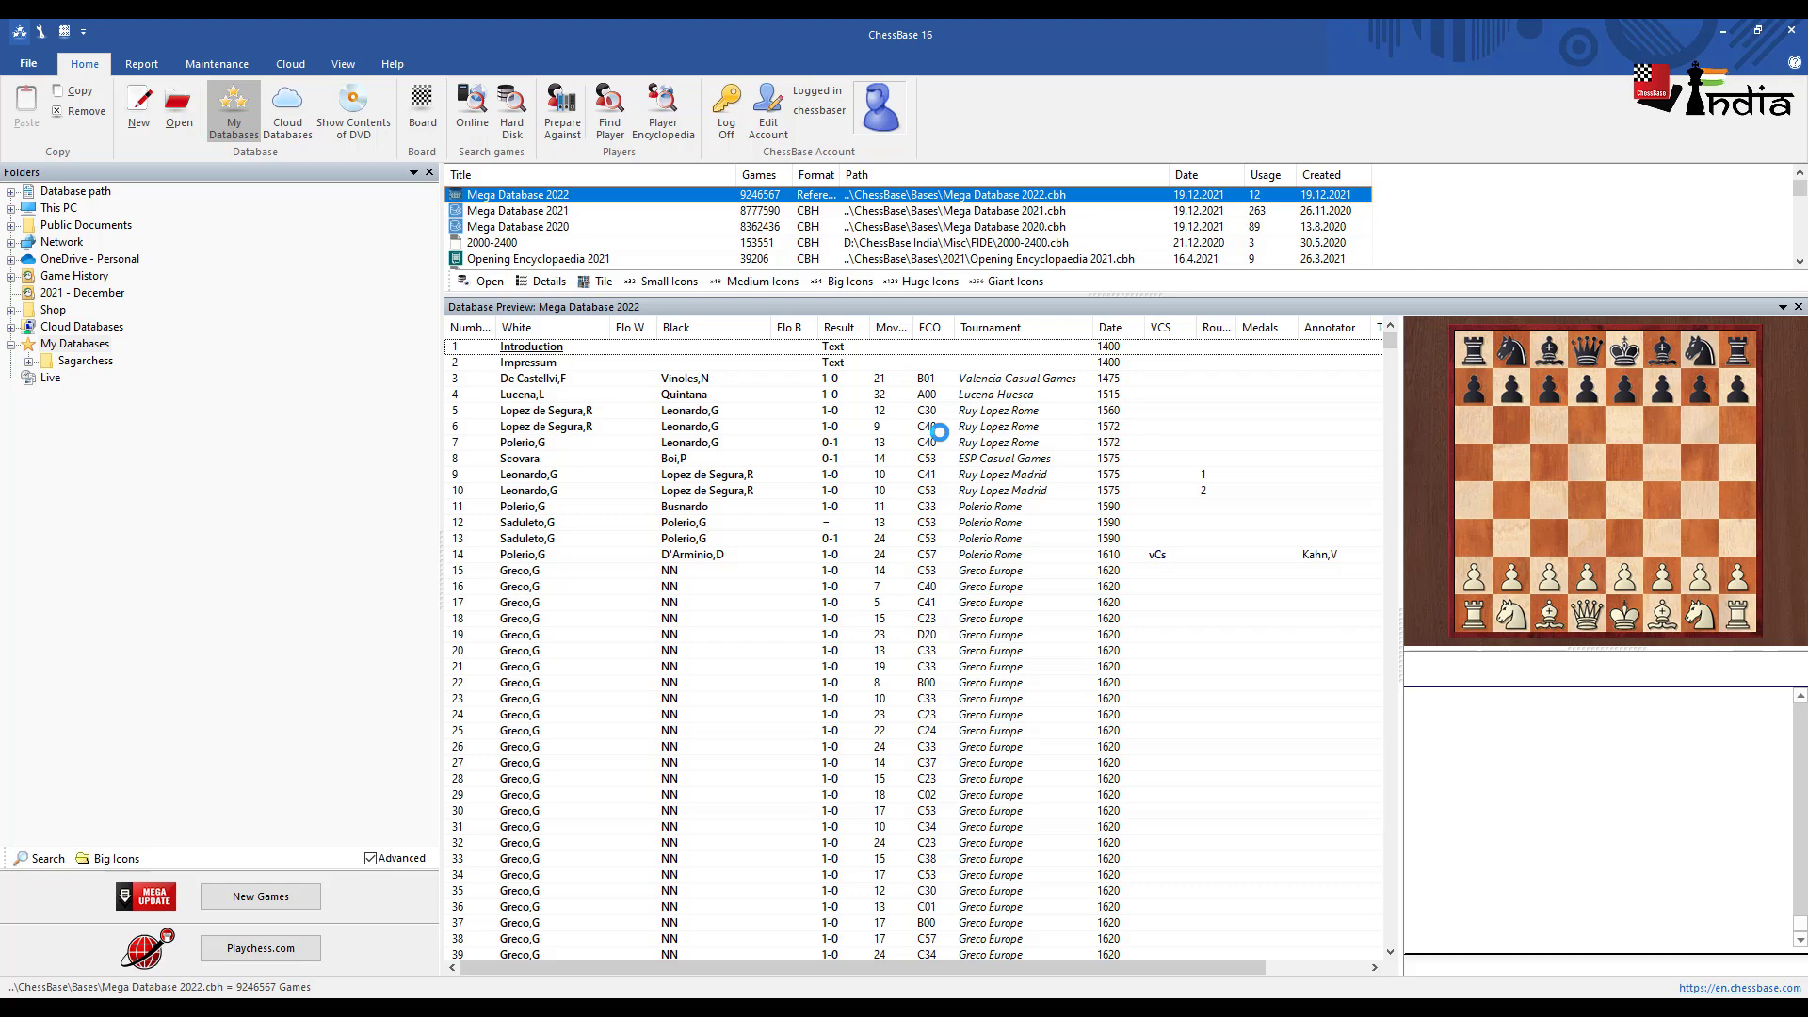
pyautogui.moveTo(853, 479)
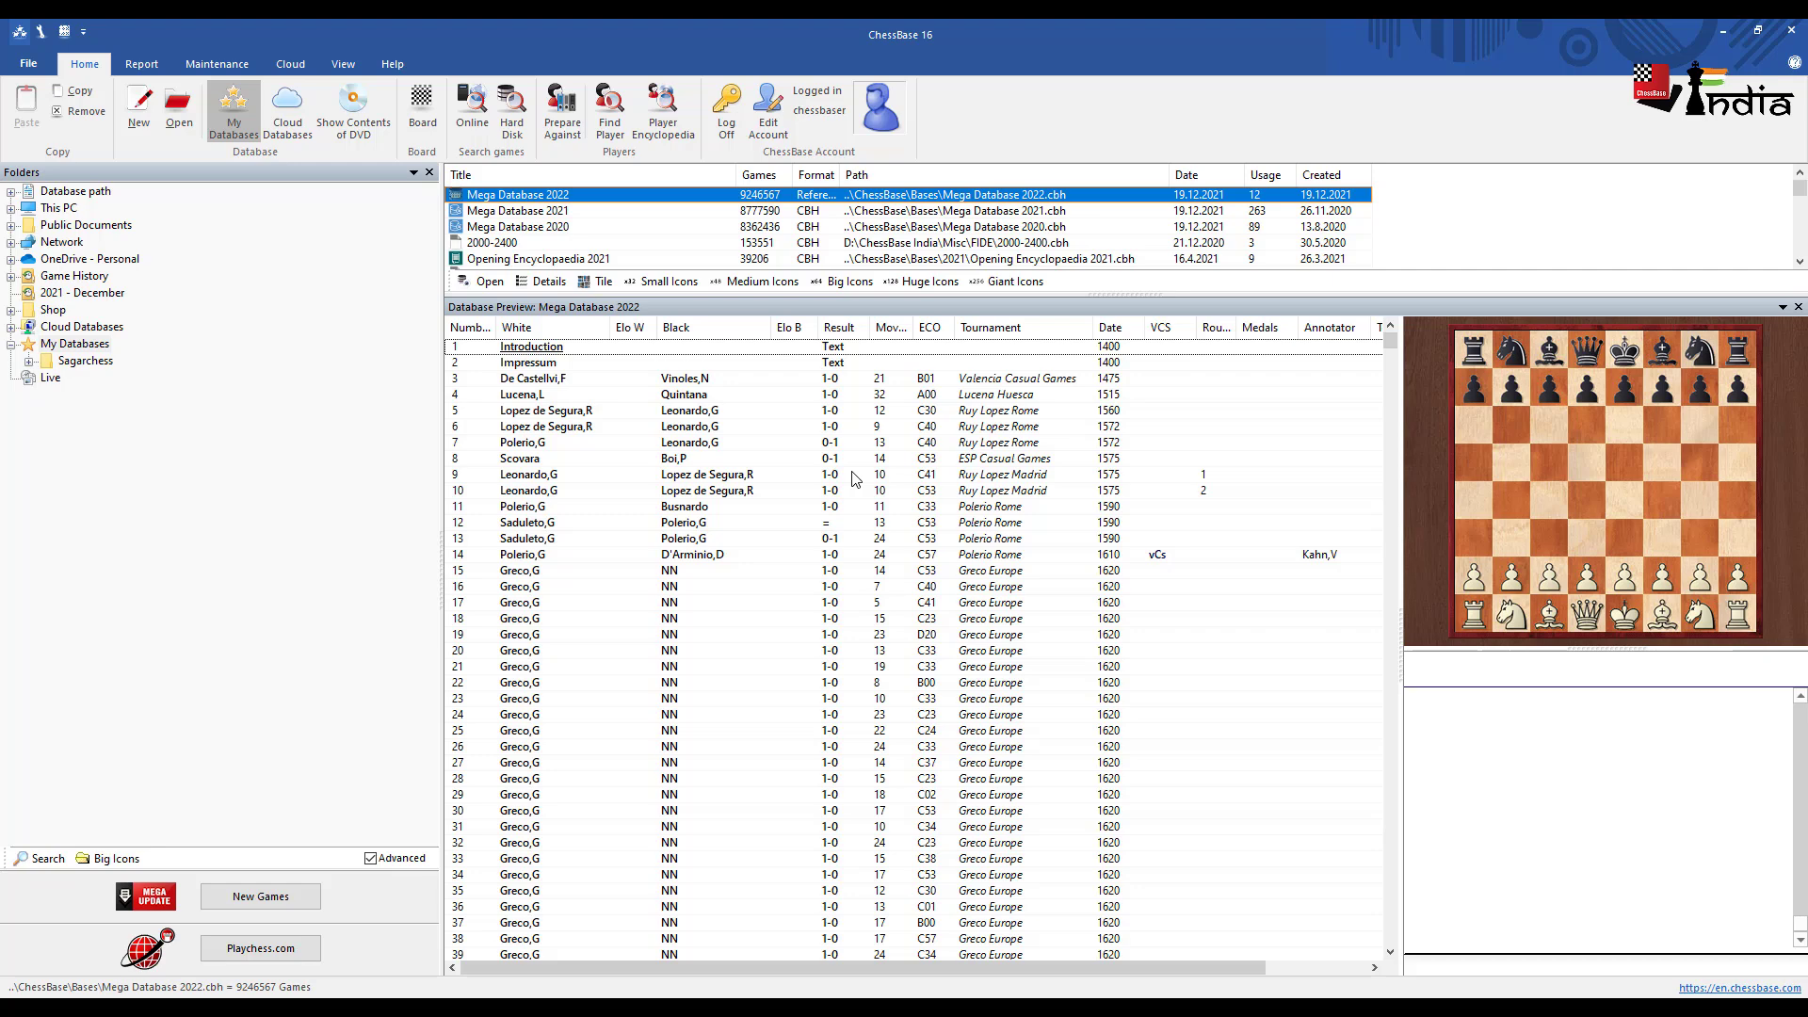
# Step: Open the updated 9,246,567-game Mega Database 2022 at its introduction page
pyautogui.doubleClick(516, 194)
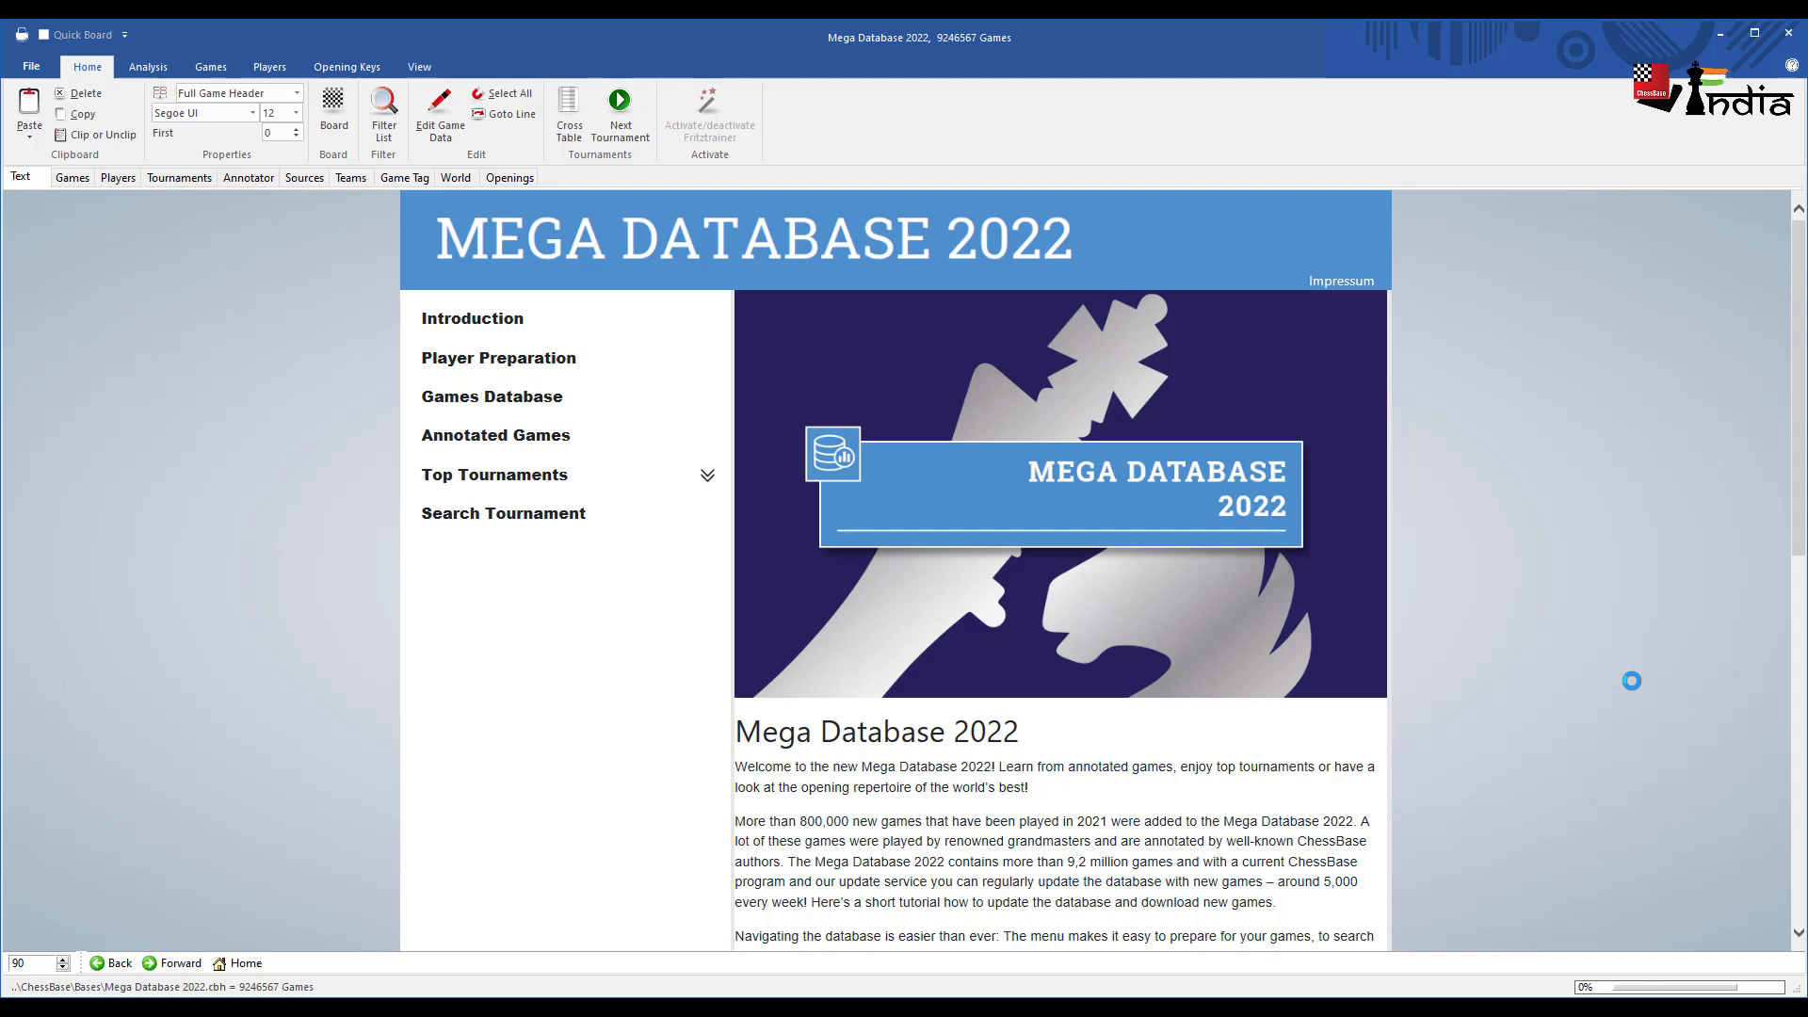
pyautogui.moveTo(1495, 597)
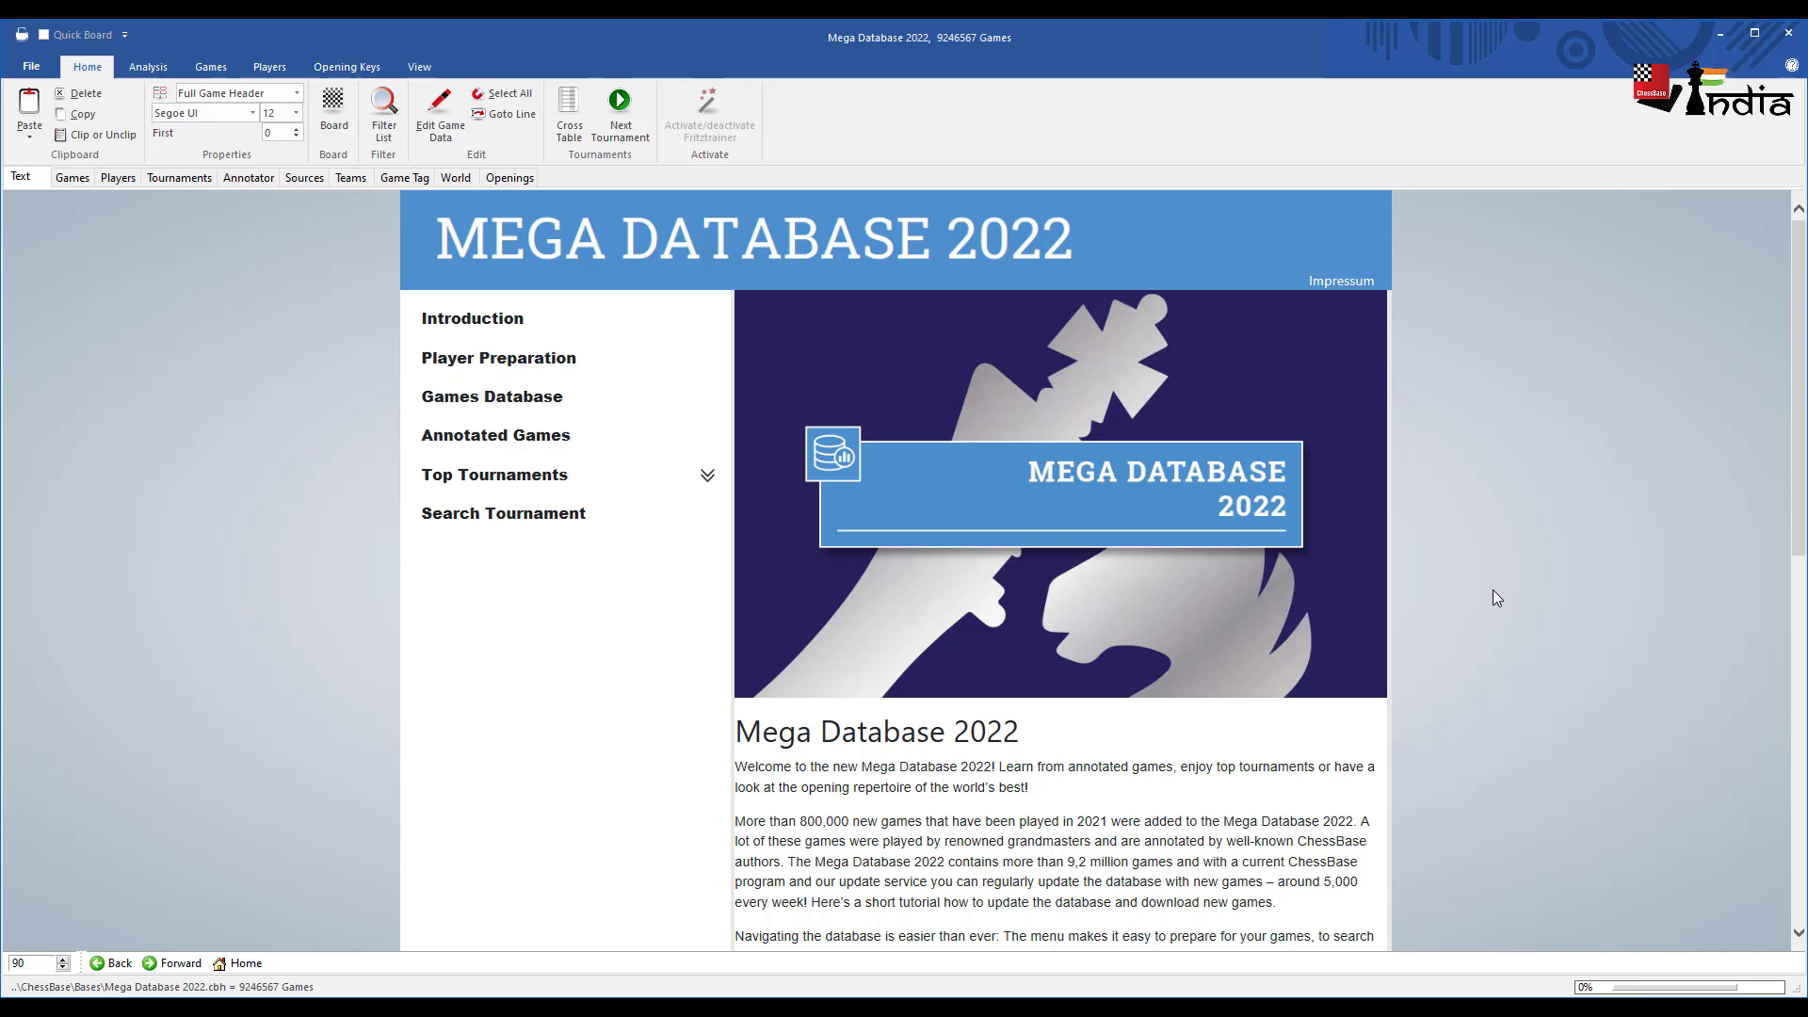
pyautogui.moveTo(1513, 597)
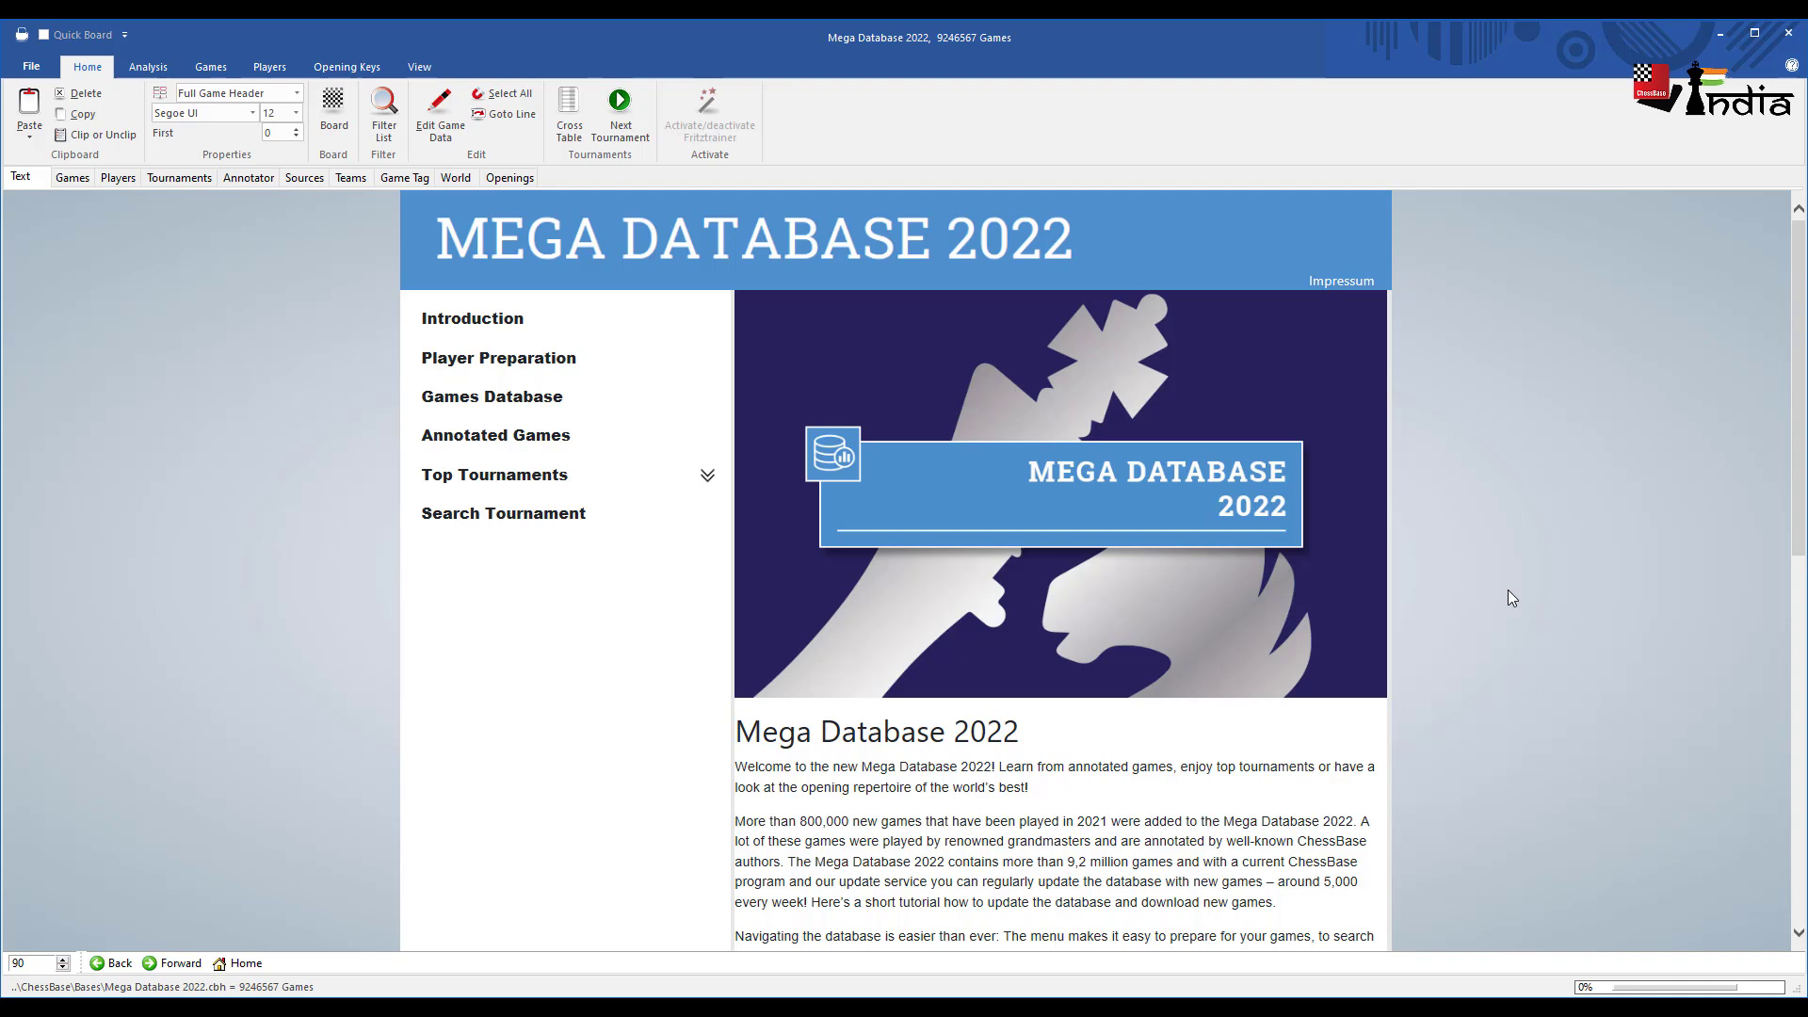